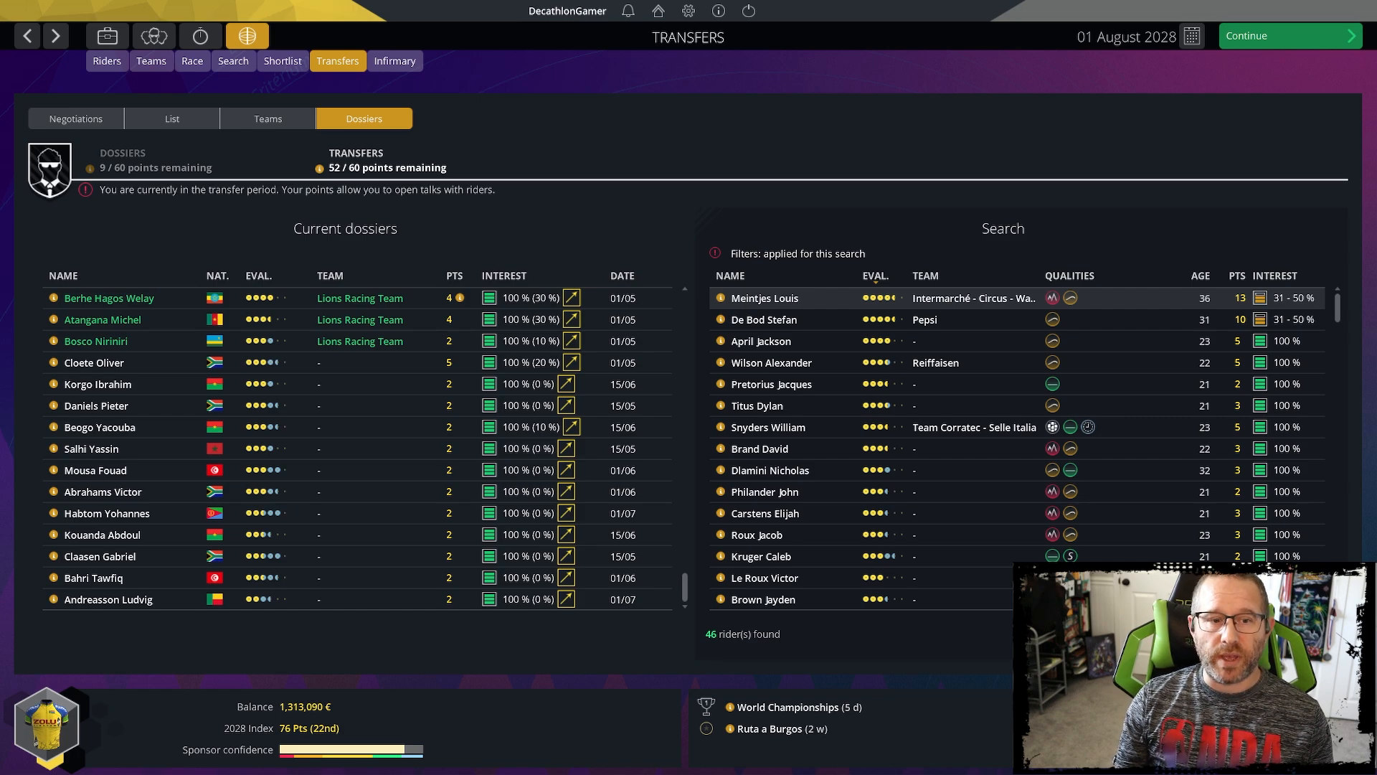
pyautogui.moveTo(159, 421)
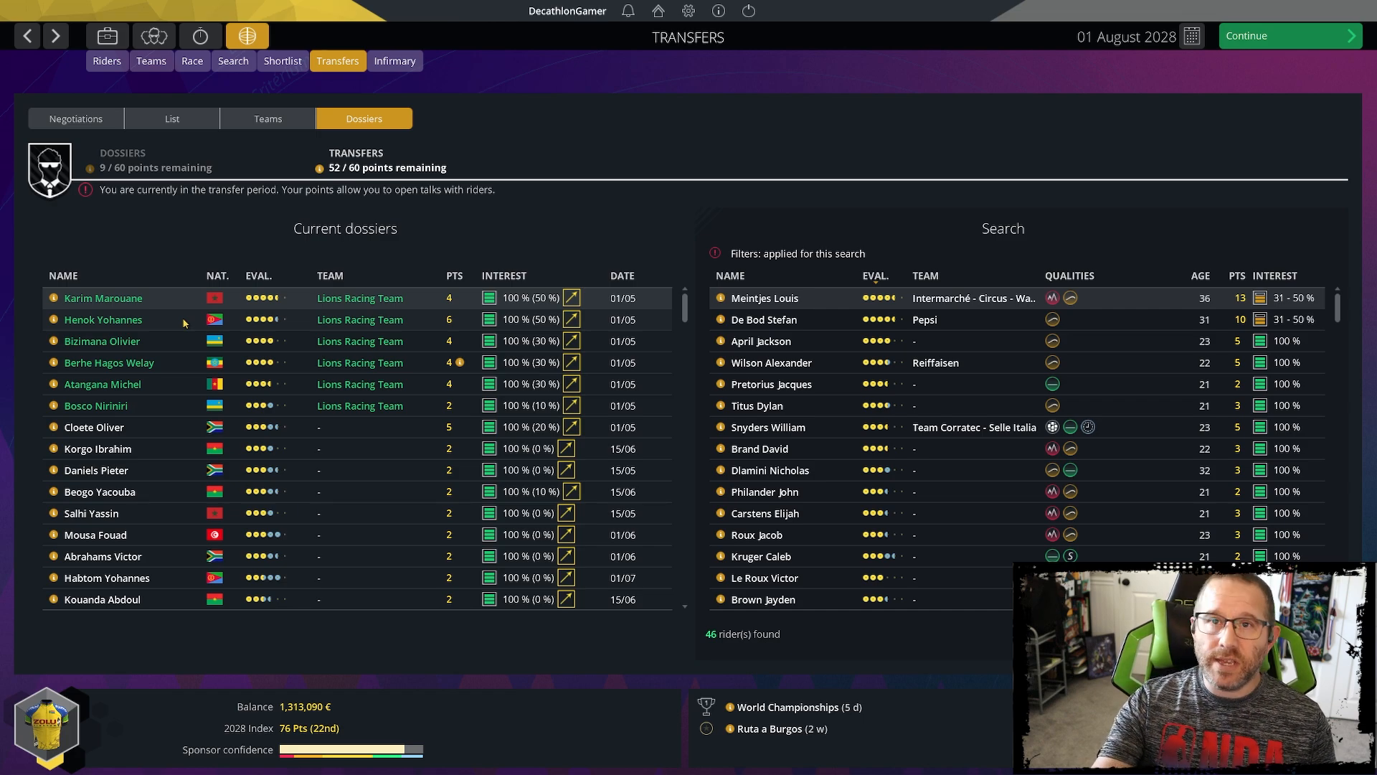
# - Show Karim Marouane's rider profile with attributes, upcoming races and 2028 contract
pyautogui.click(103, 298)
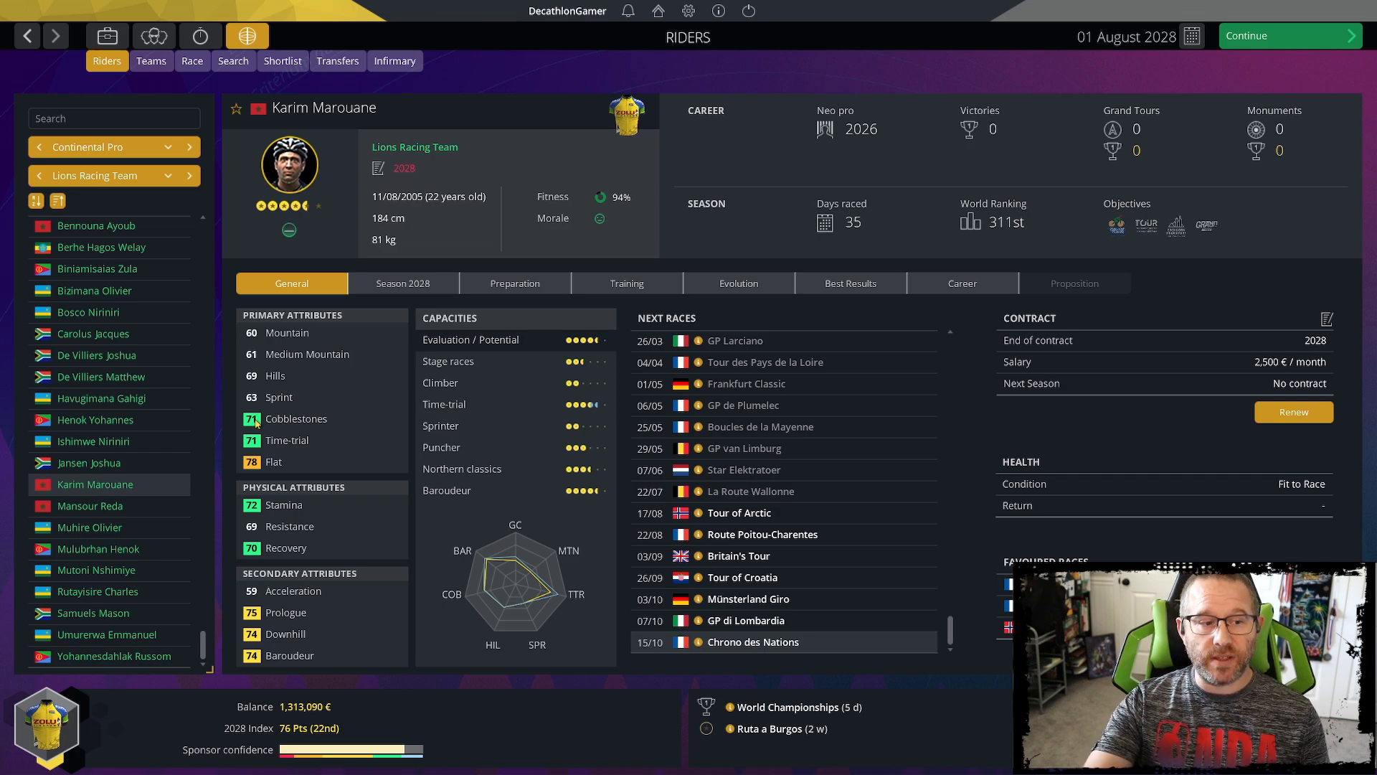
pyautogui.moveTo(267, 444)
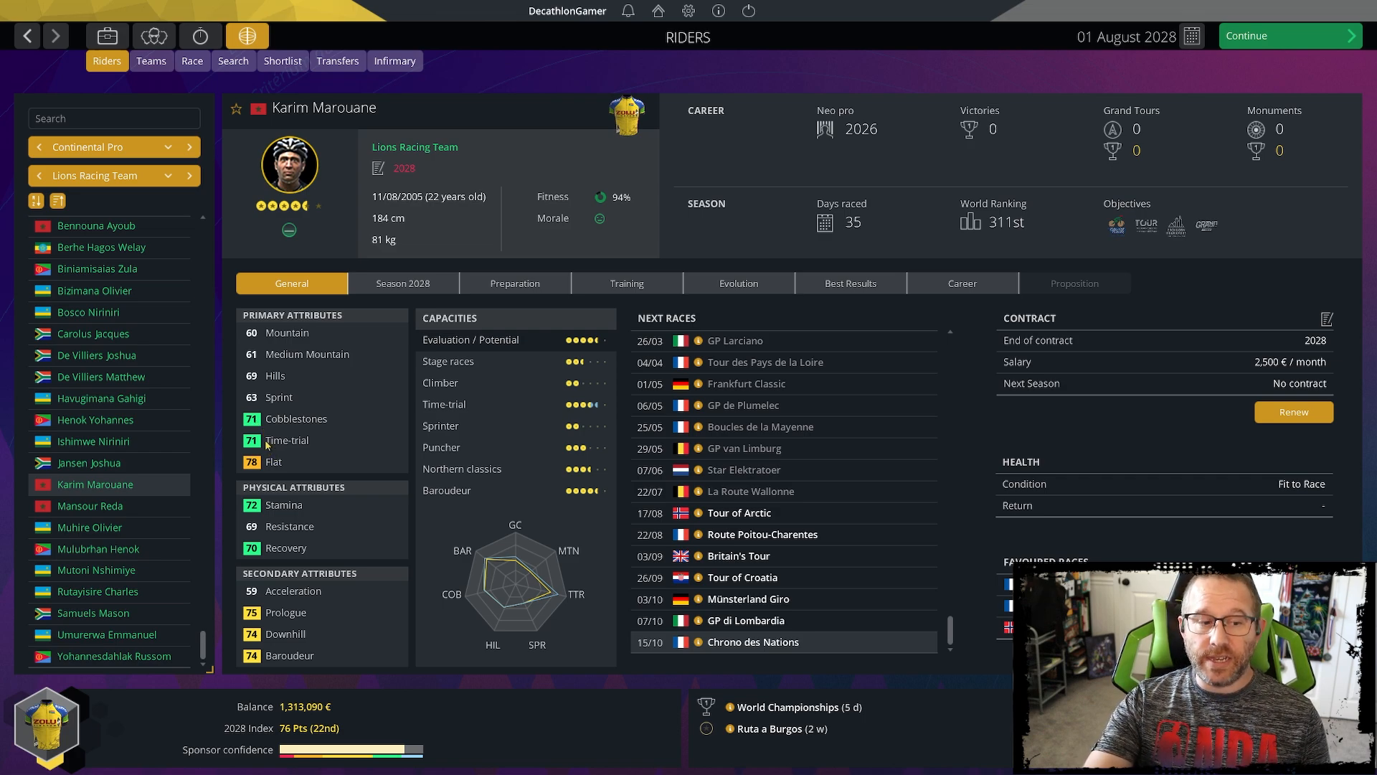
pyautogui.moveTo(298, 341)
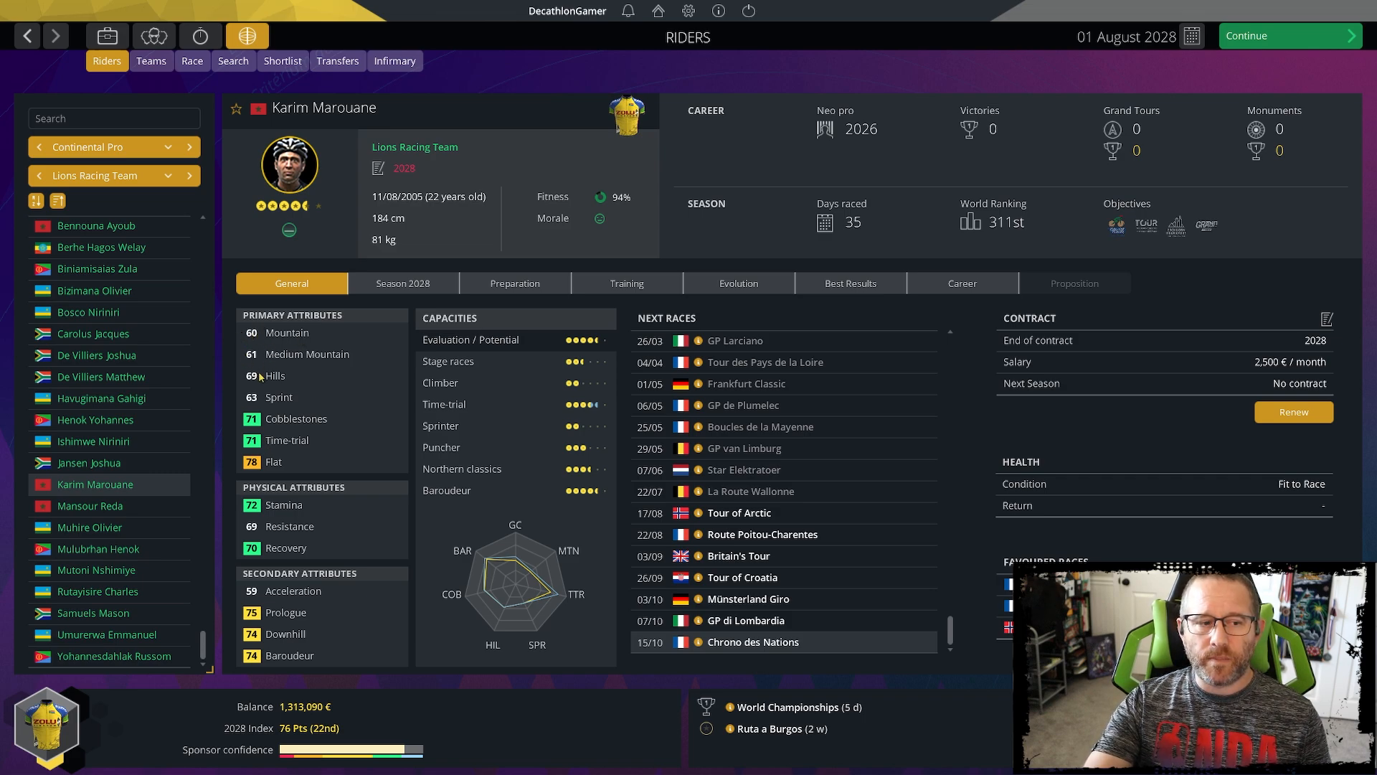
pyautogui.moveTo(262, 402)
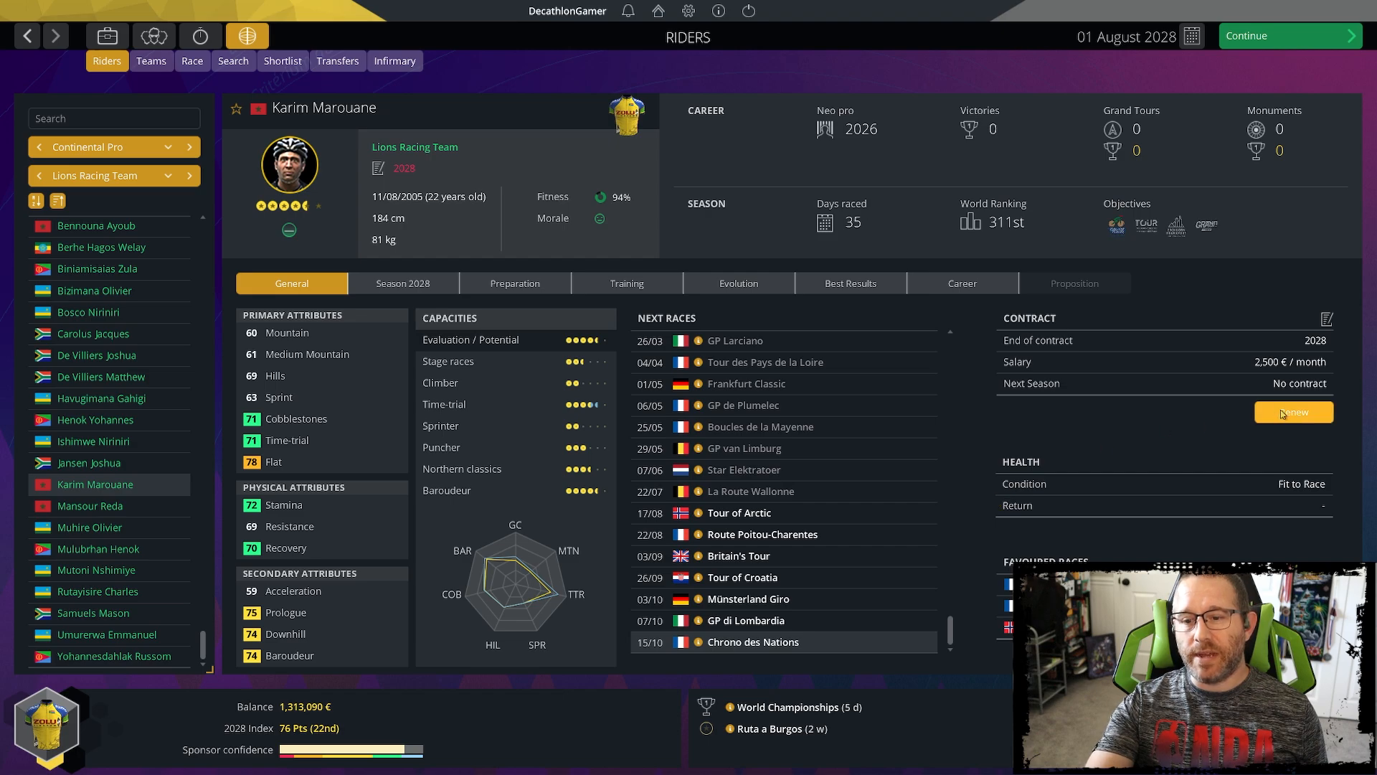
# - Offer Karim Marouane a 3-year Important rider contract at 8,400 €/month, then move to Habtom Yohannes
pyautogui.click(1293, 413)
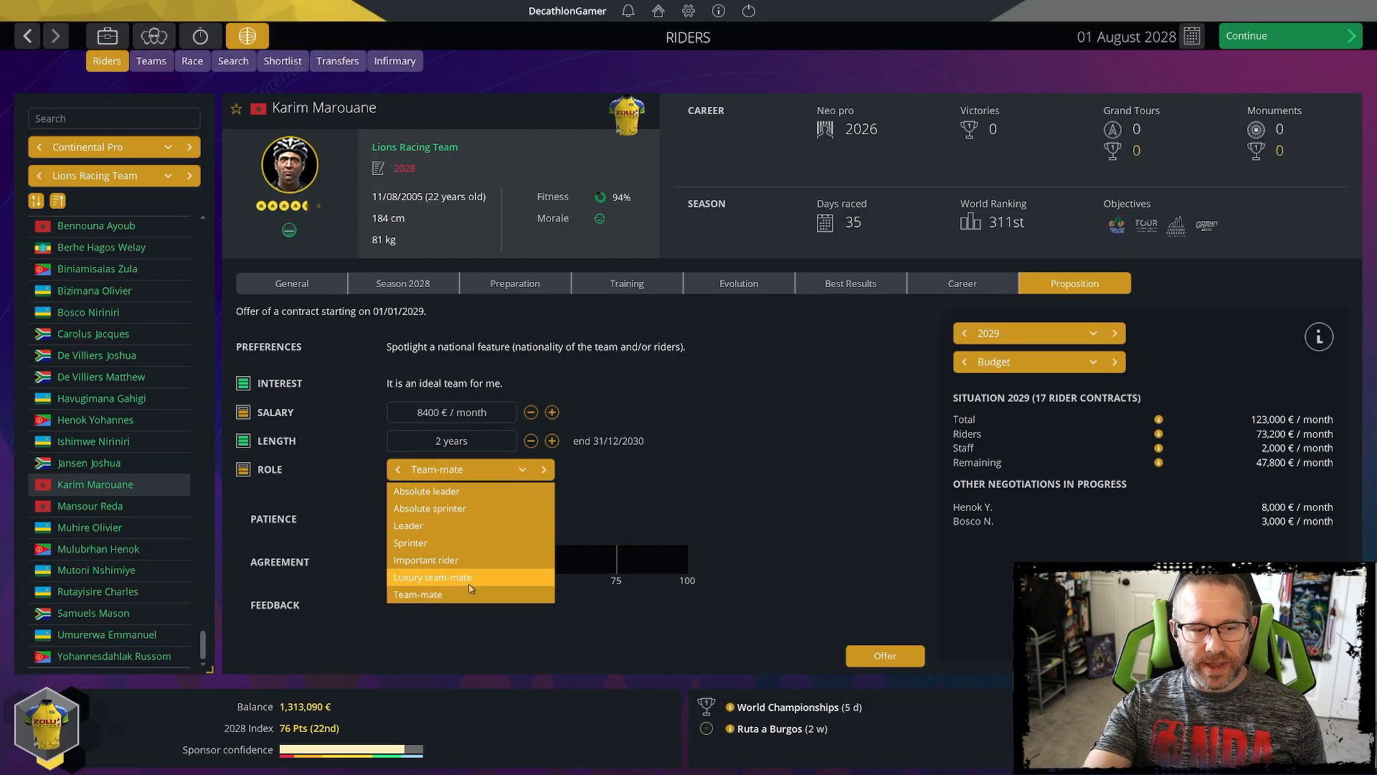
pyautogui.click(426, 559)
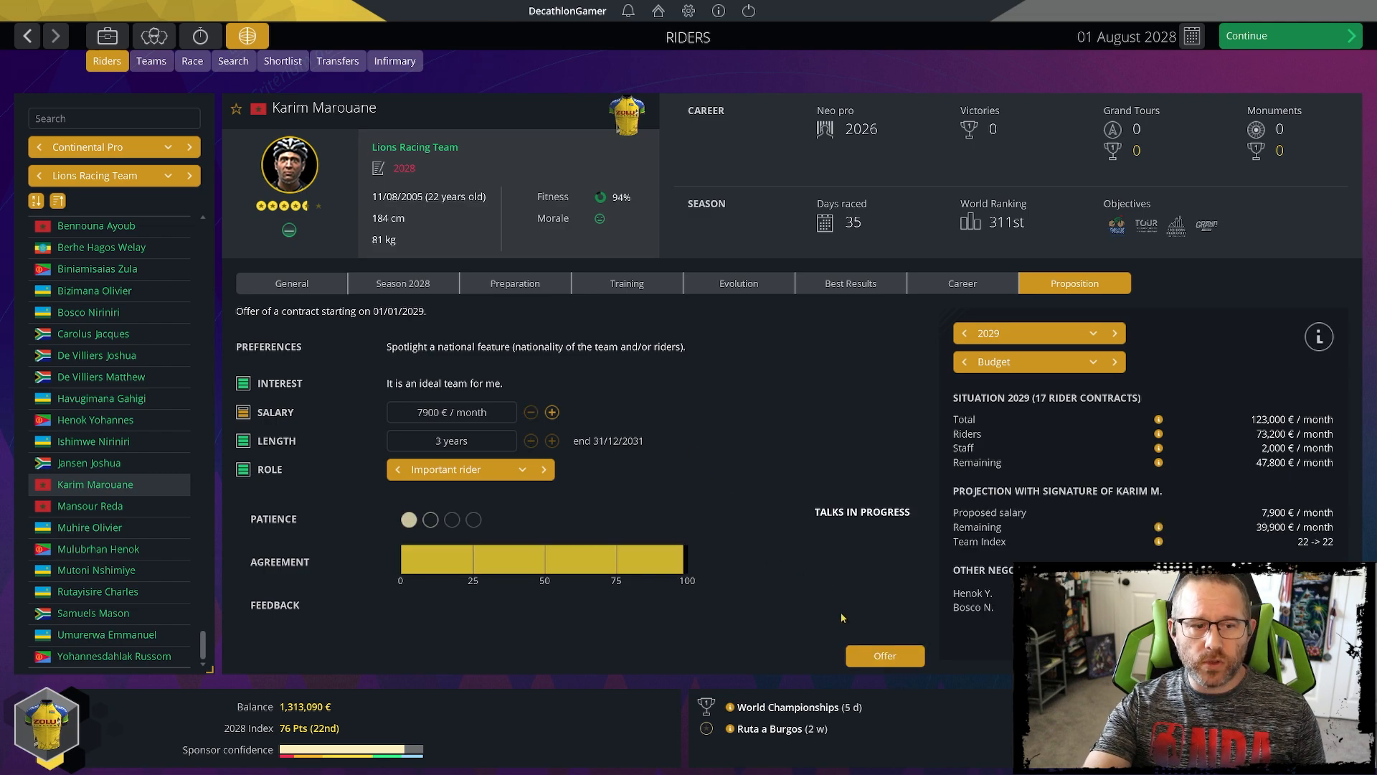
pyautogui.moveTo(748, 534)
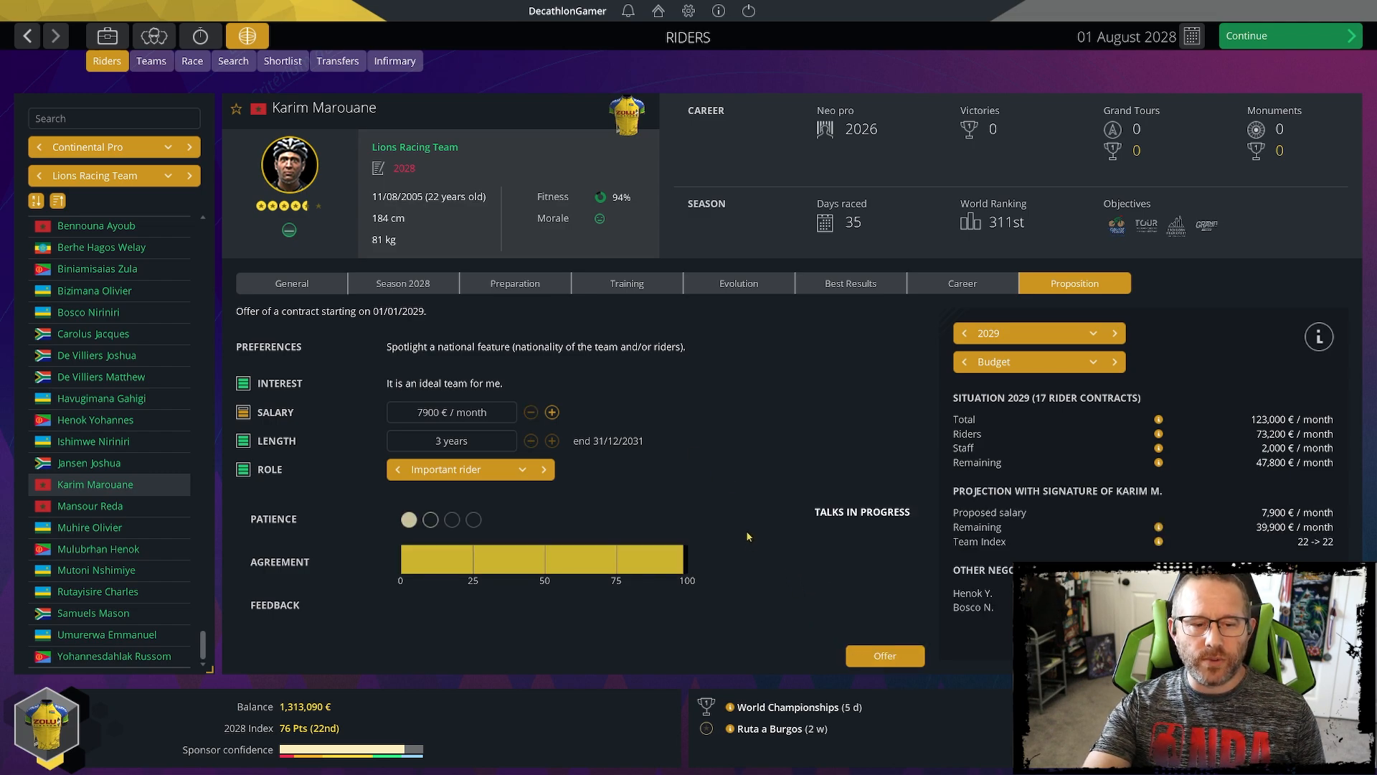
pyautogui.click(551, 411)
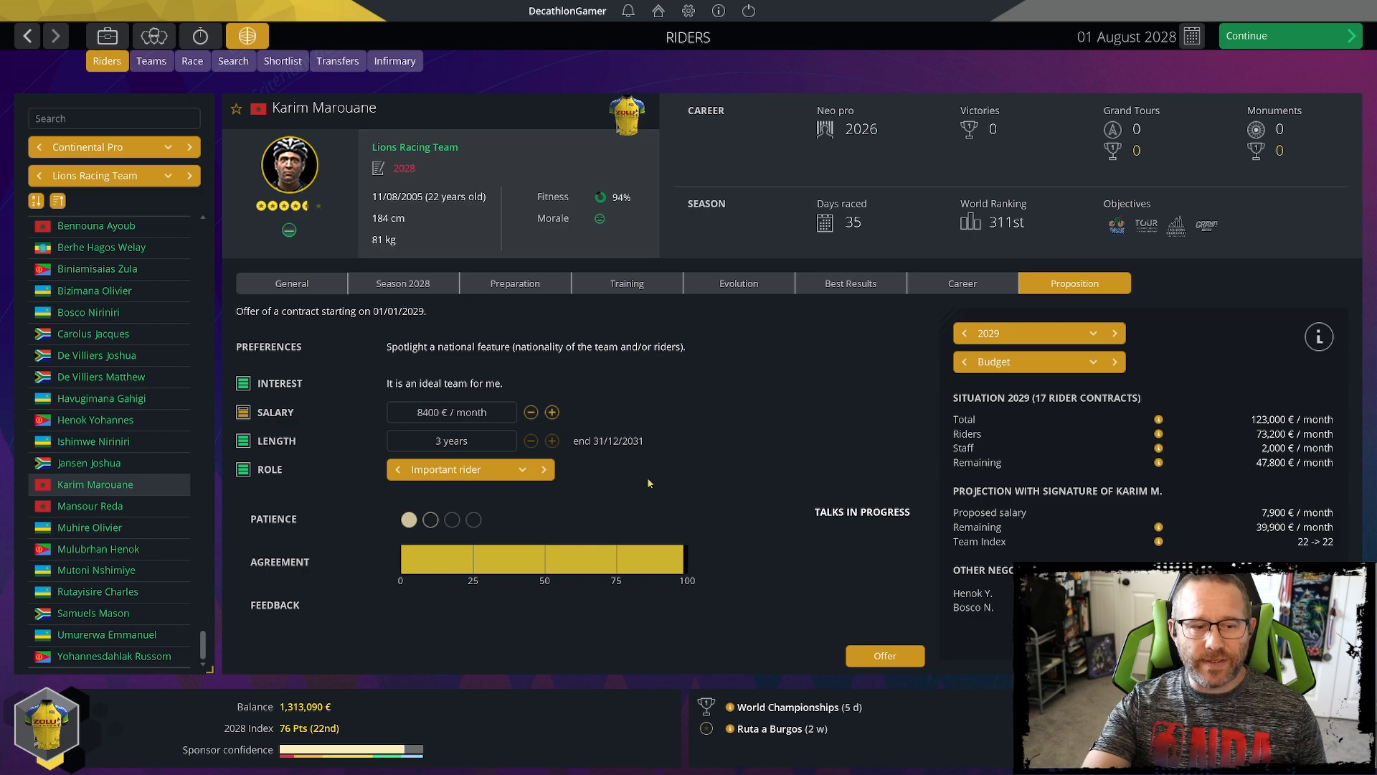
pyautogui.moveTo(850, 636)
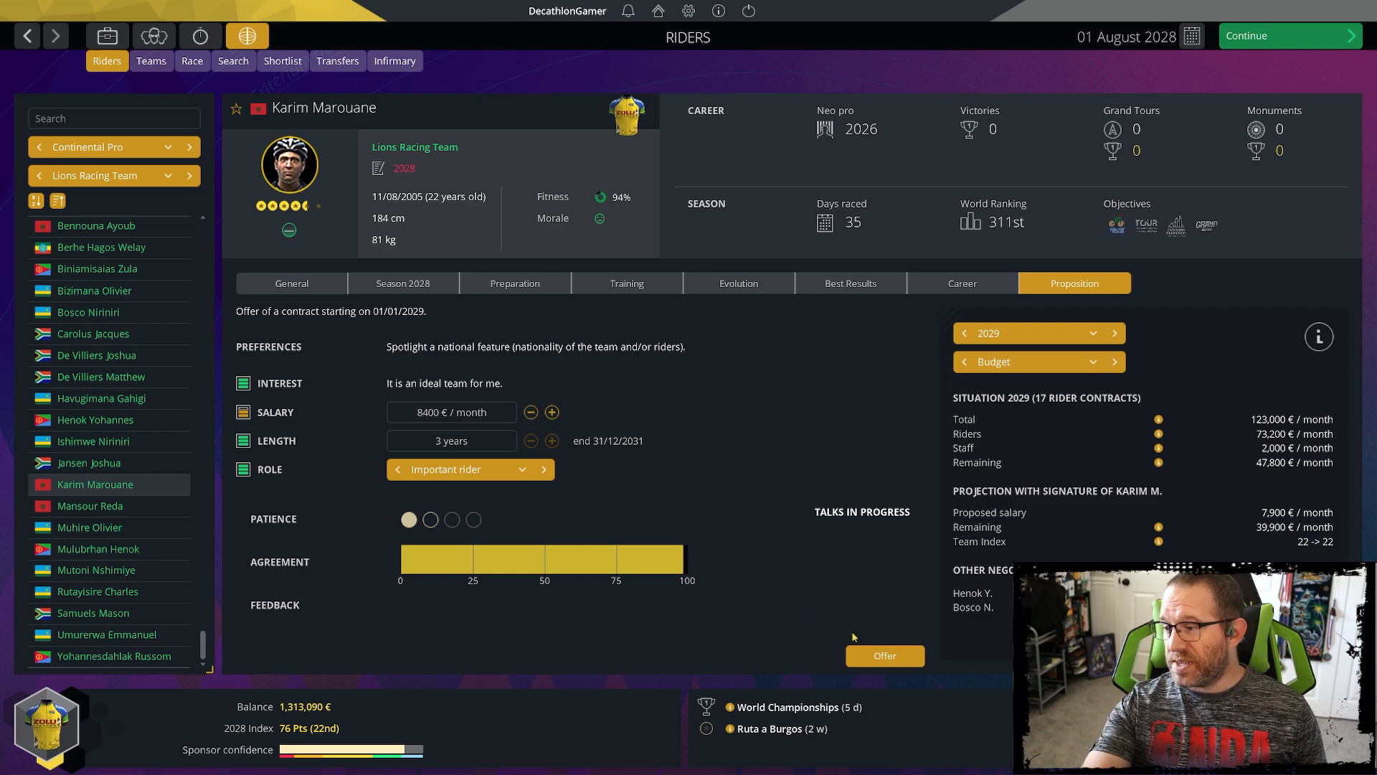
pyautogui.moveTo(846, 644)
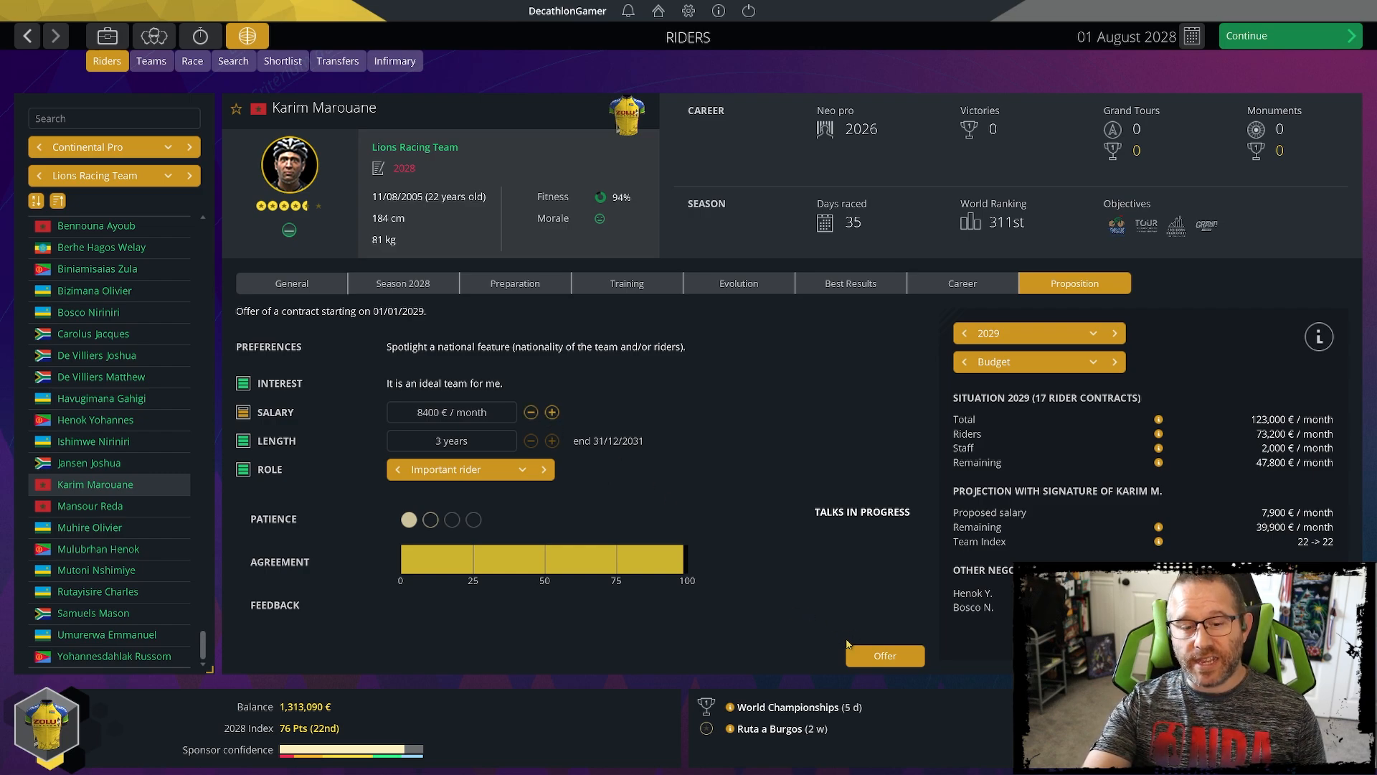
pyautogui.moveTo(885, 655)
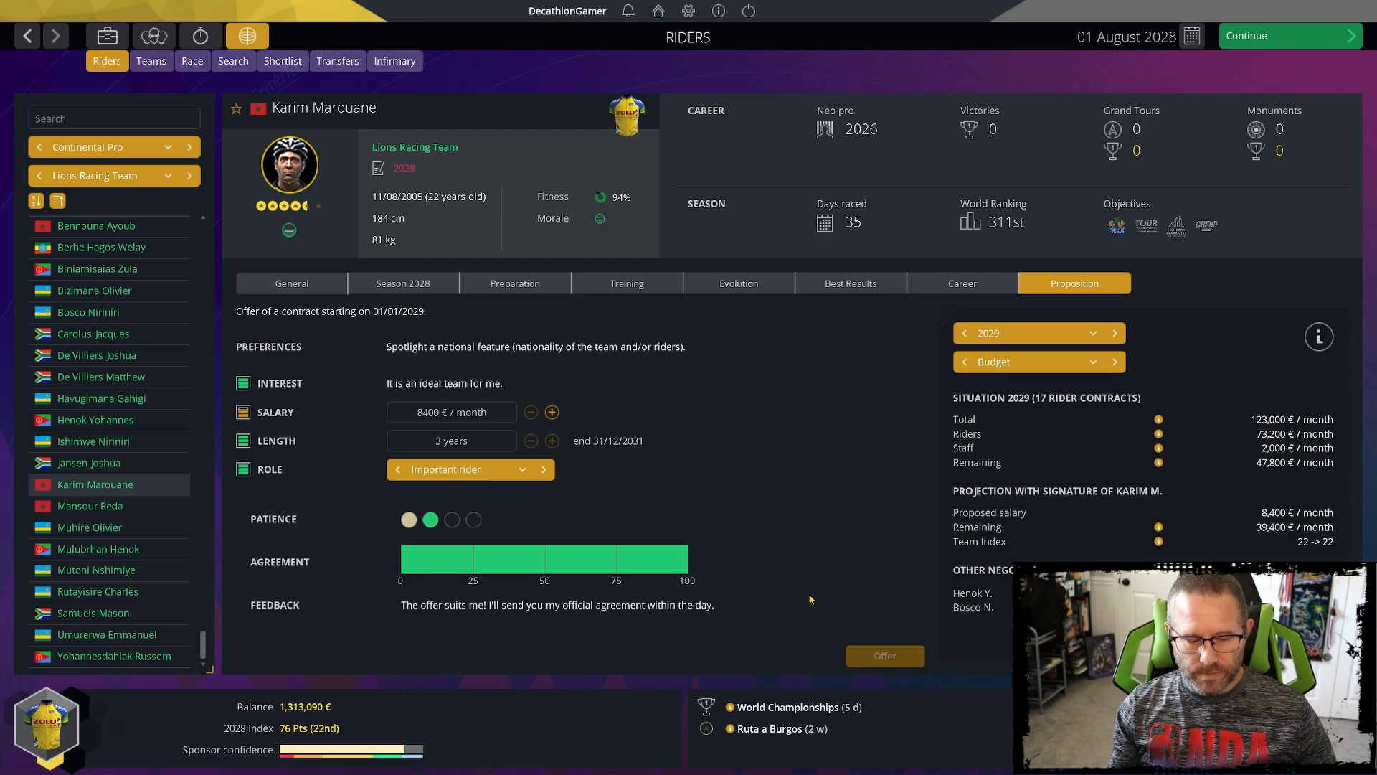
pyautogui.click(336, 60)
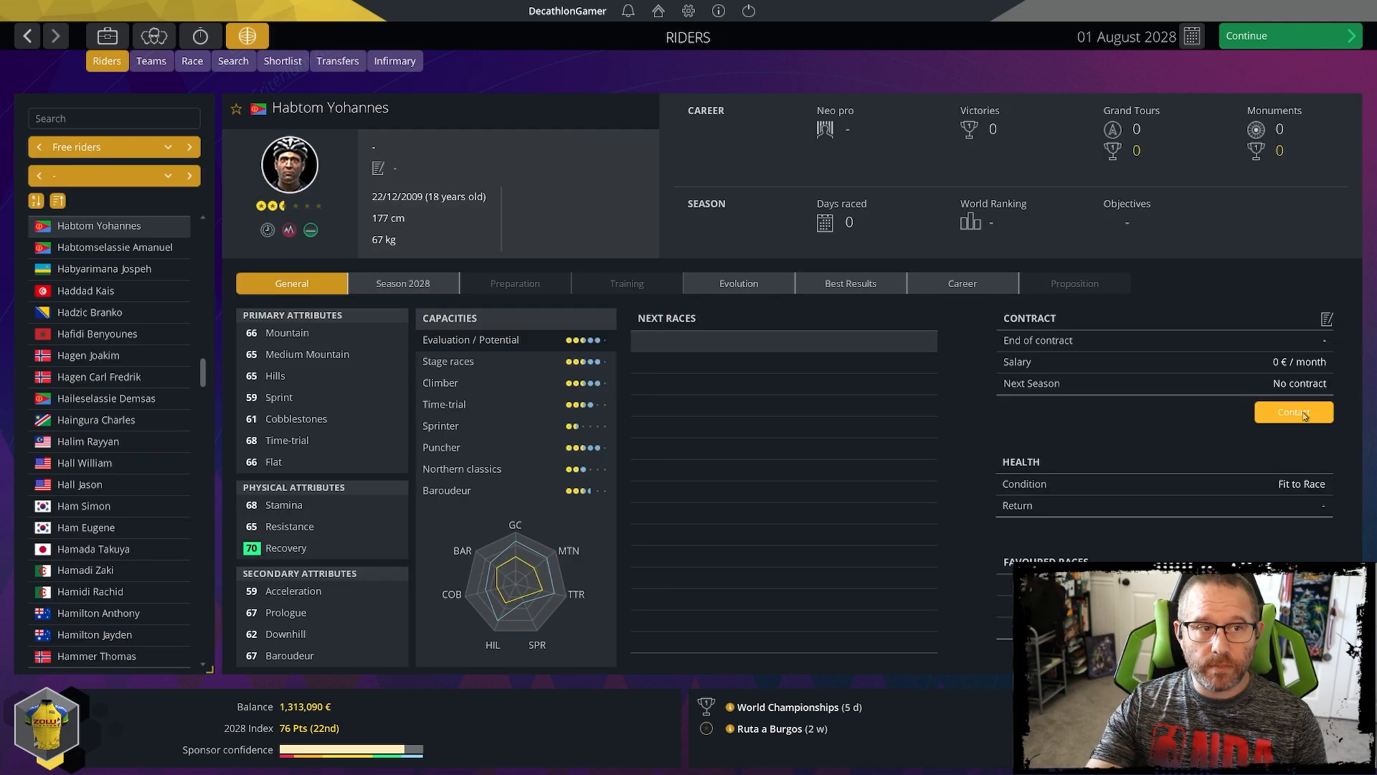
pyautogui.moveTo(516, 615)
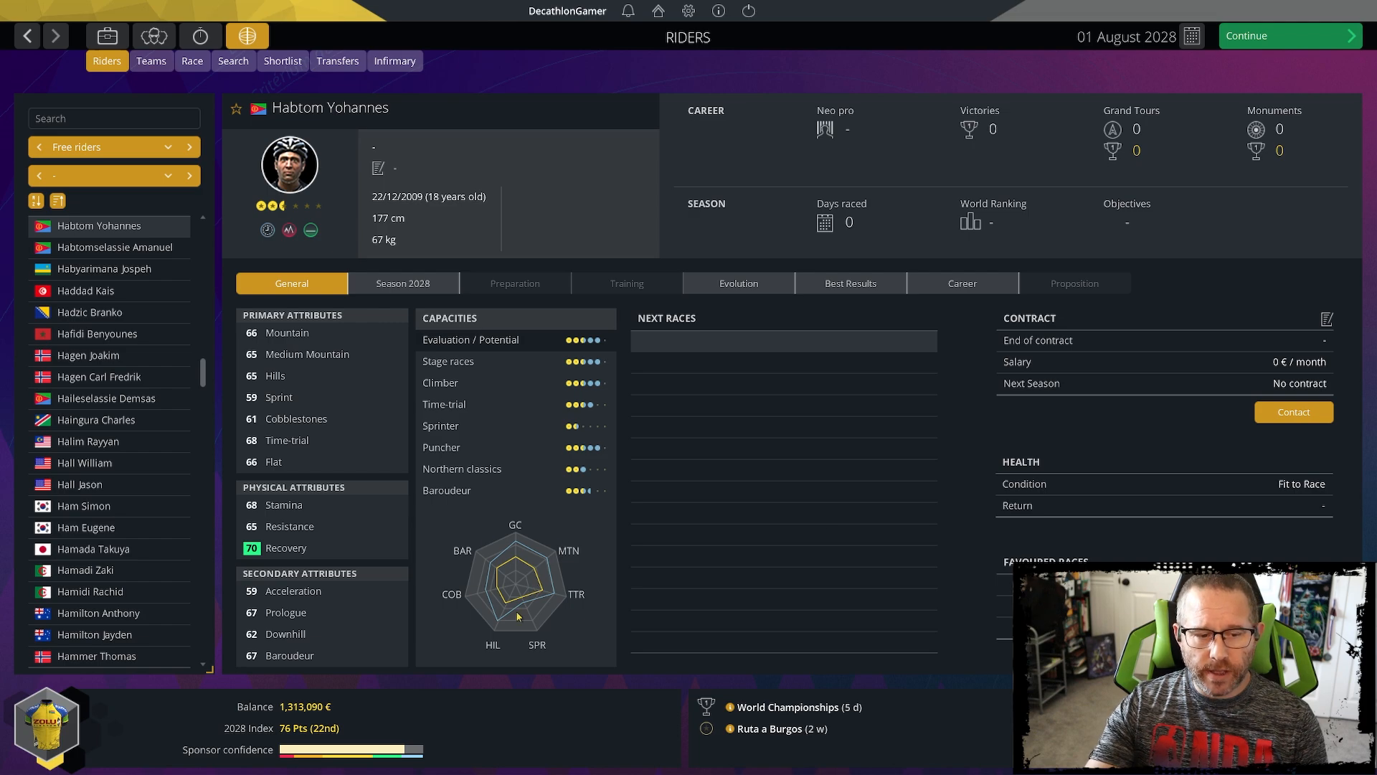
pyautogui.moveTo(1292, 411)
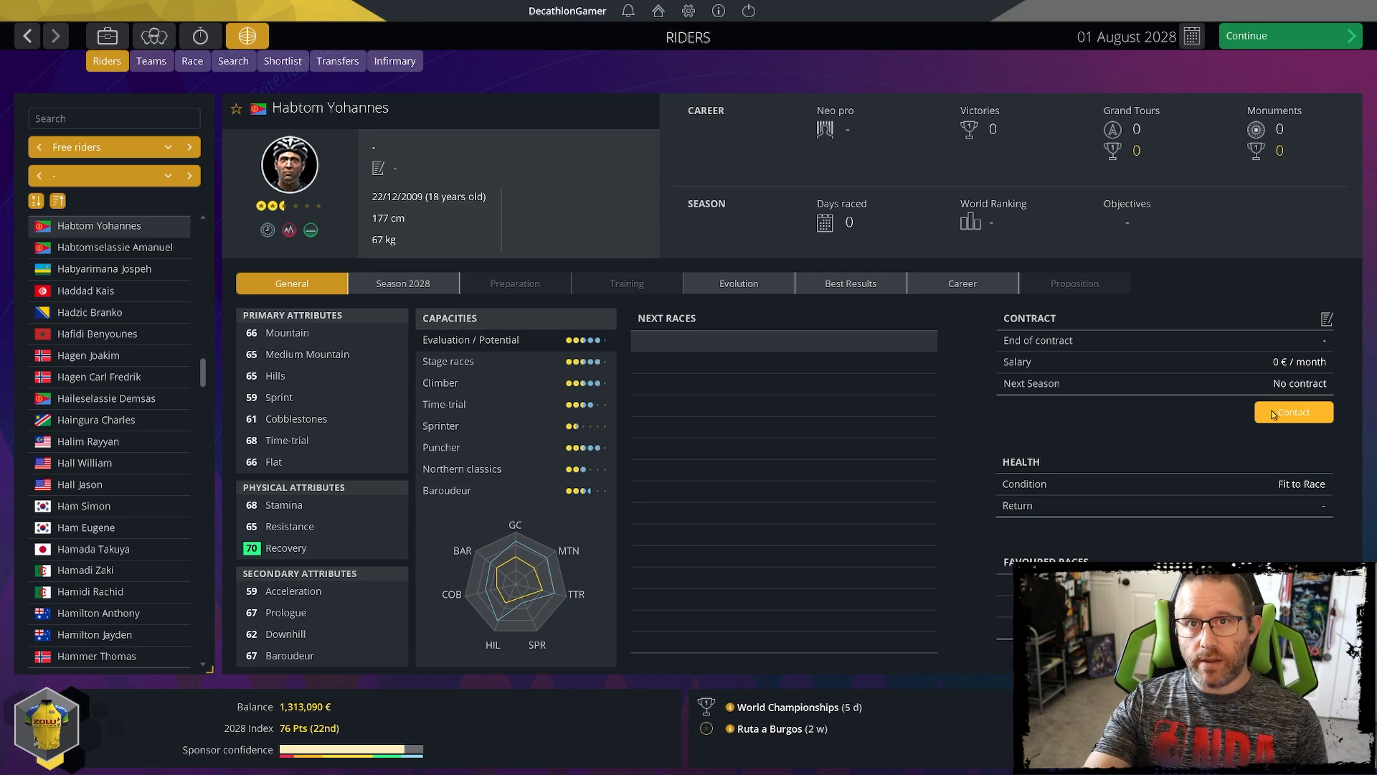
# - Offer Habtom Yohannes a one-year team-mate contract at 2,500 €/month
pyautogui.click(1293, 412)
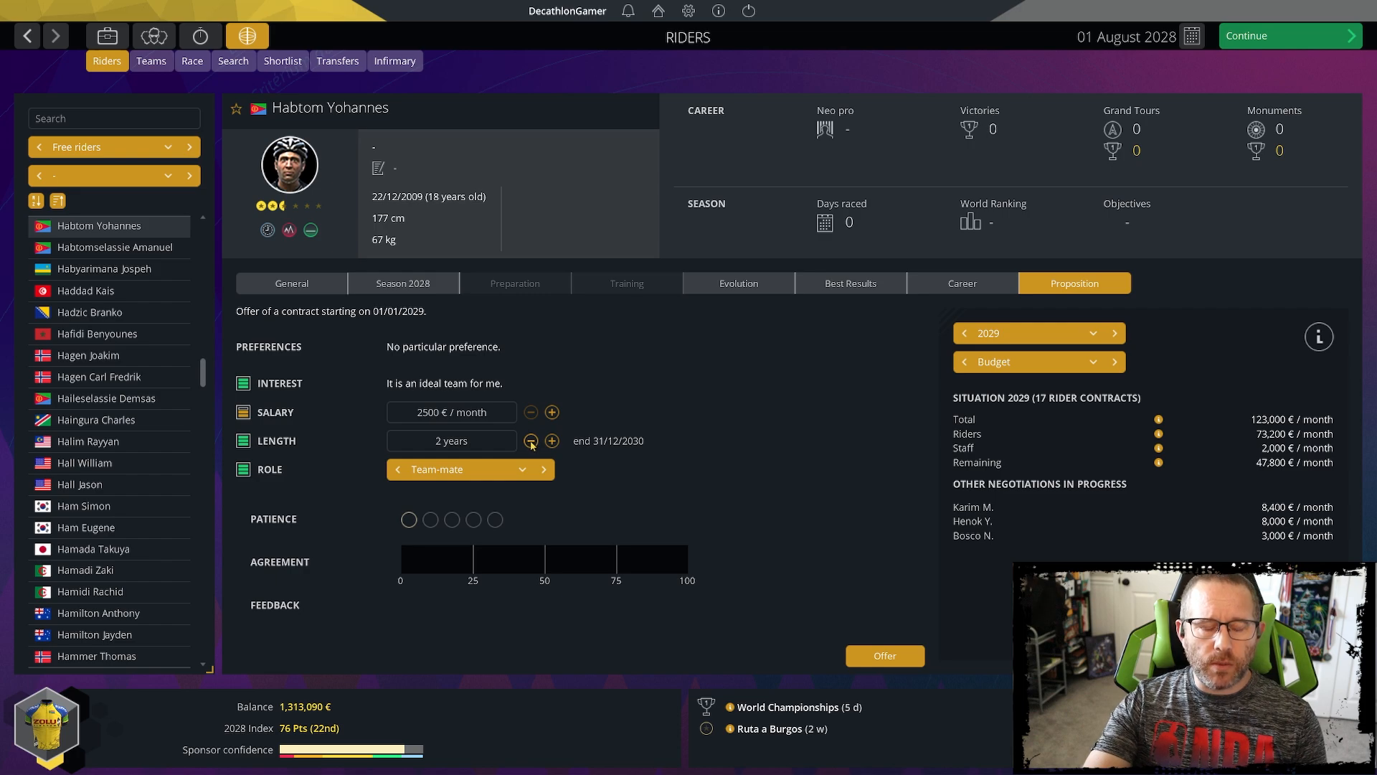
pyautogui.moveTo(729, 459)
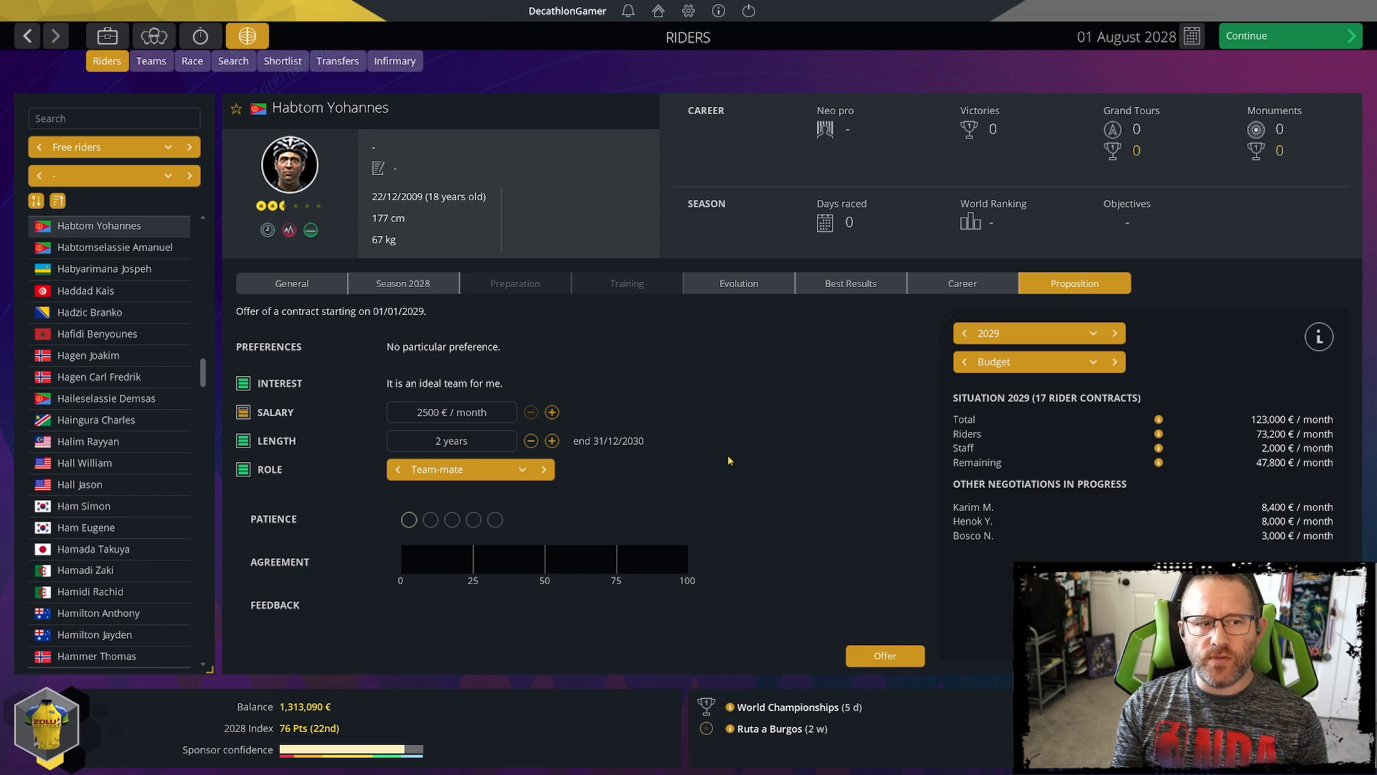
pyautogui.click(531, 441)
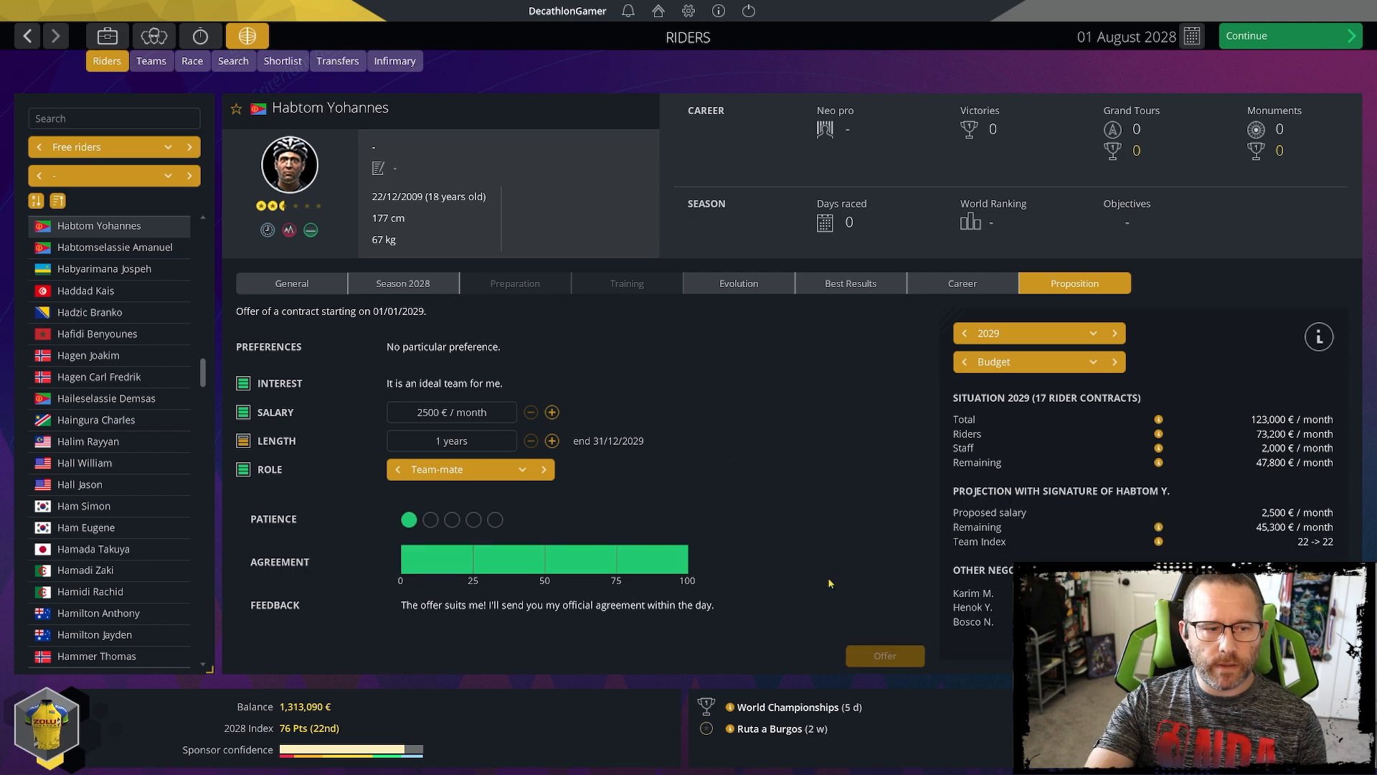
pyautogui.moveTo(803, 508)
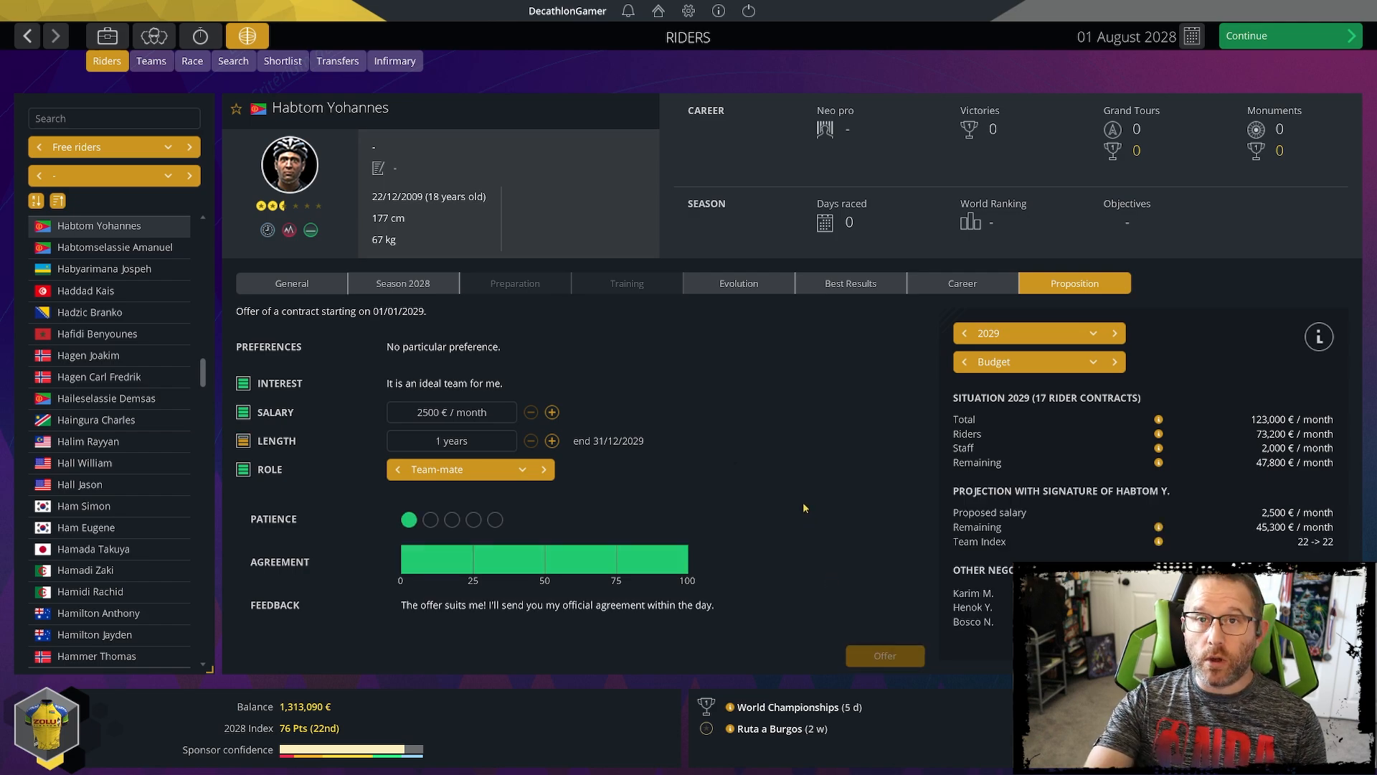
pyautogui.click(86, 225)
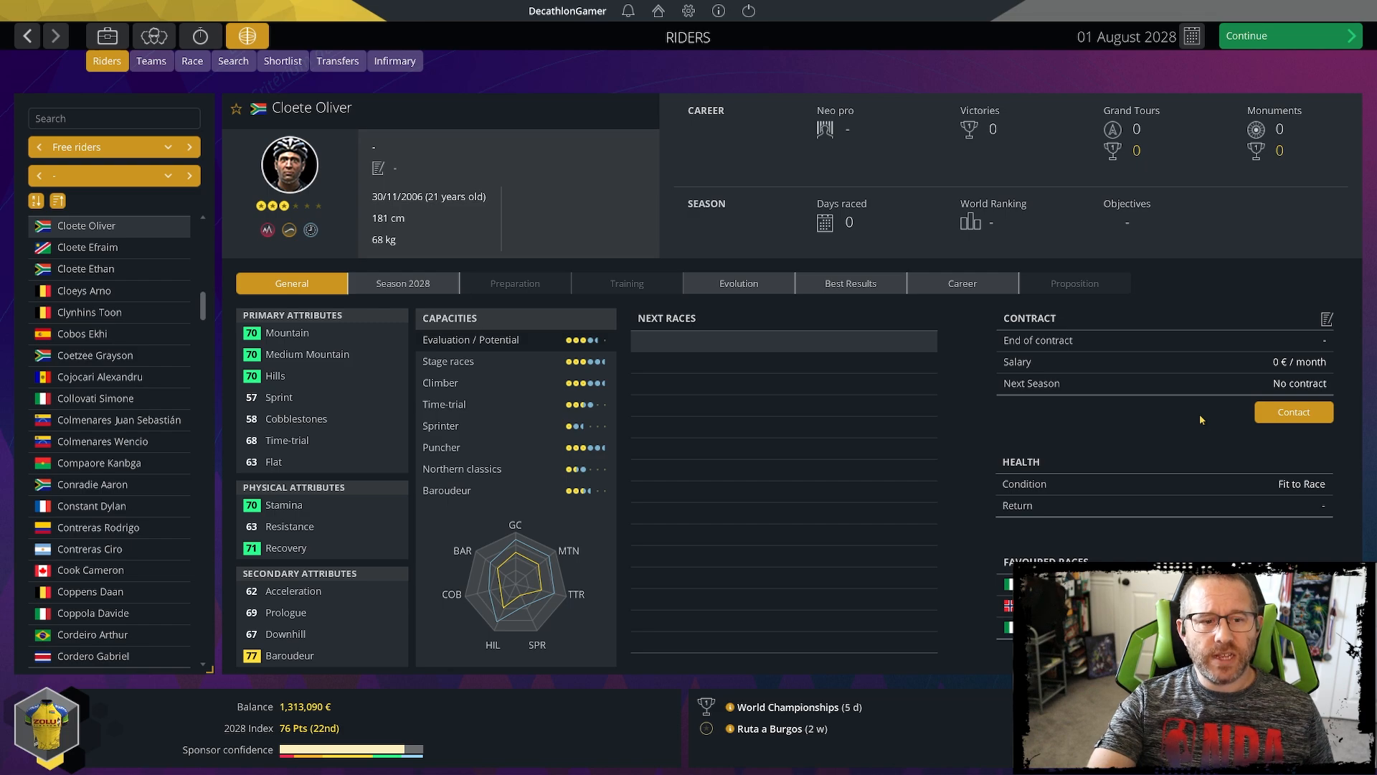
pyautogui.moveTo(1187, 429)
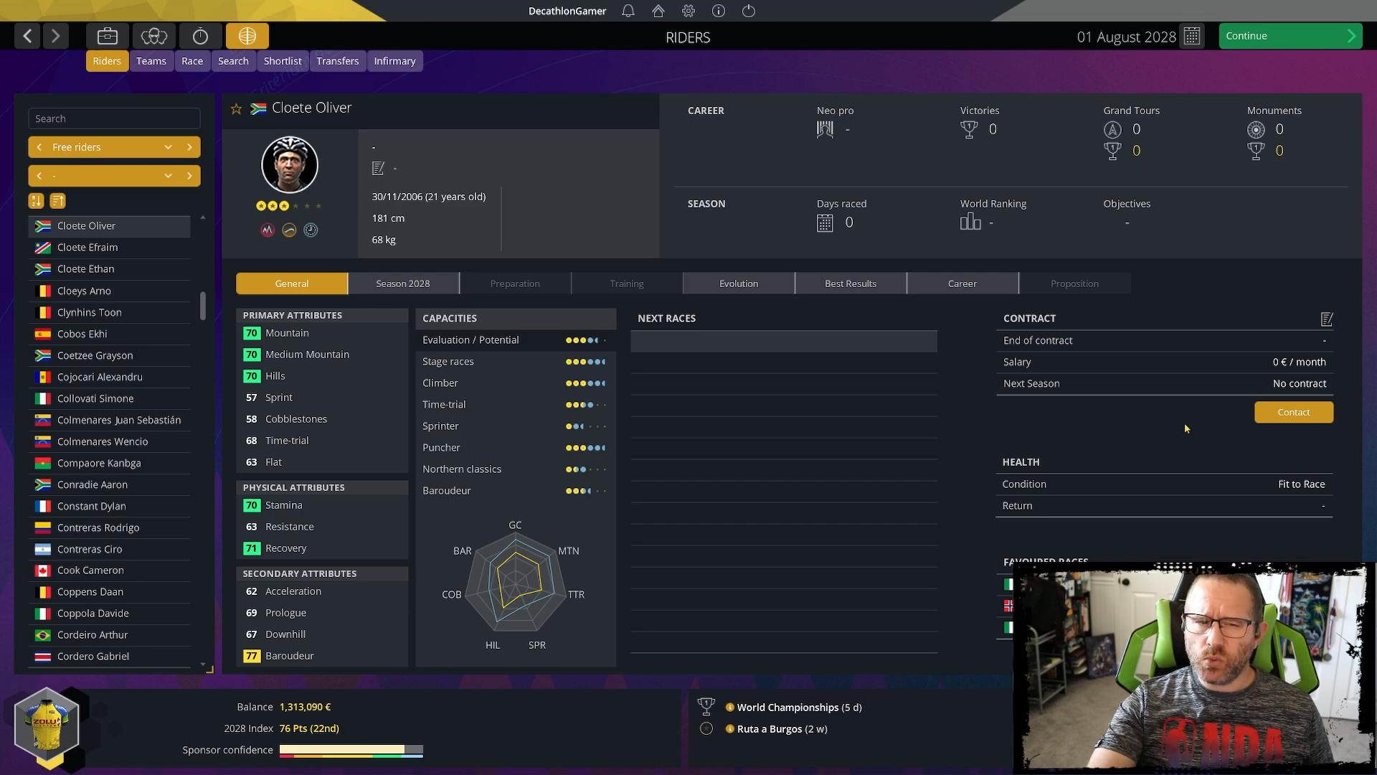
pyautogui.moveTo(1221, 428)
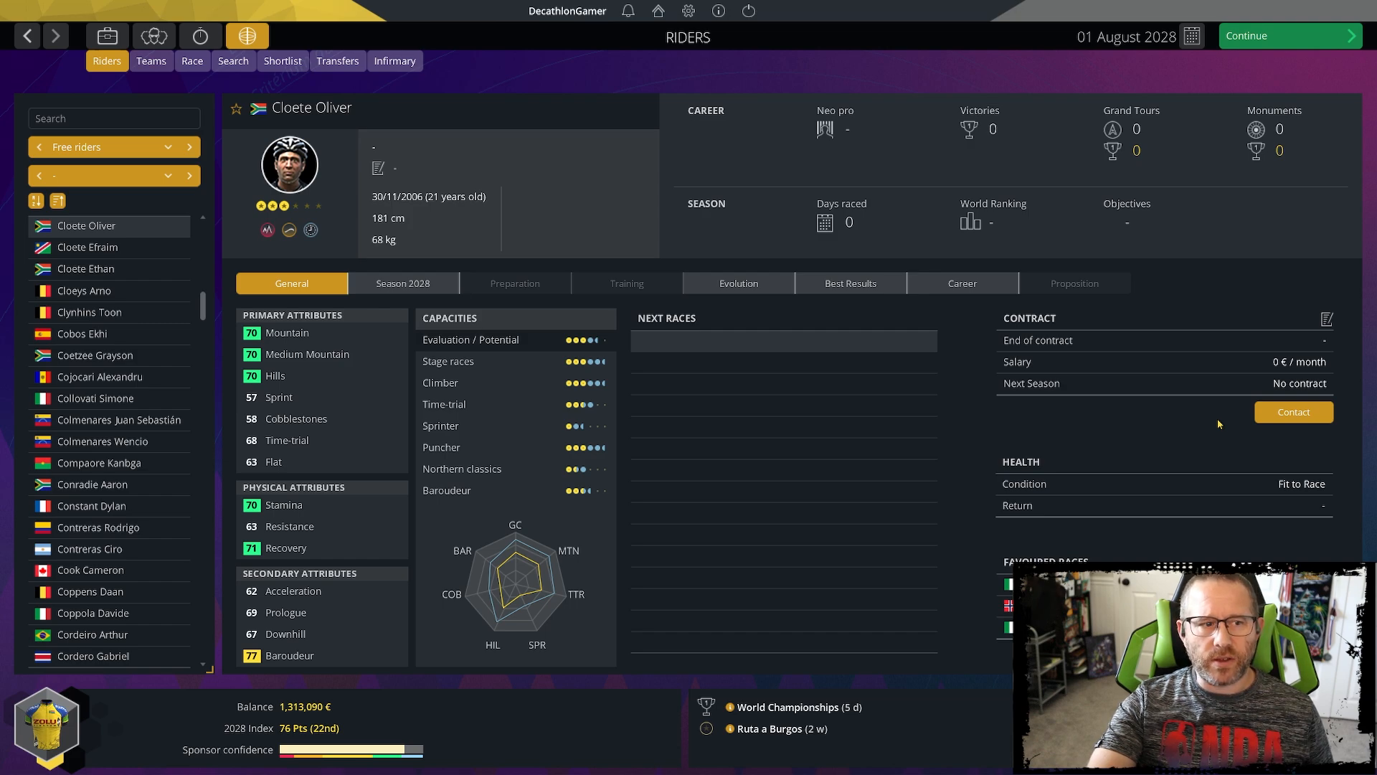
pyautogui.moveTo(1232, 429)
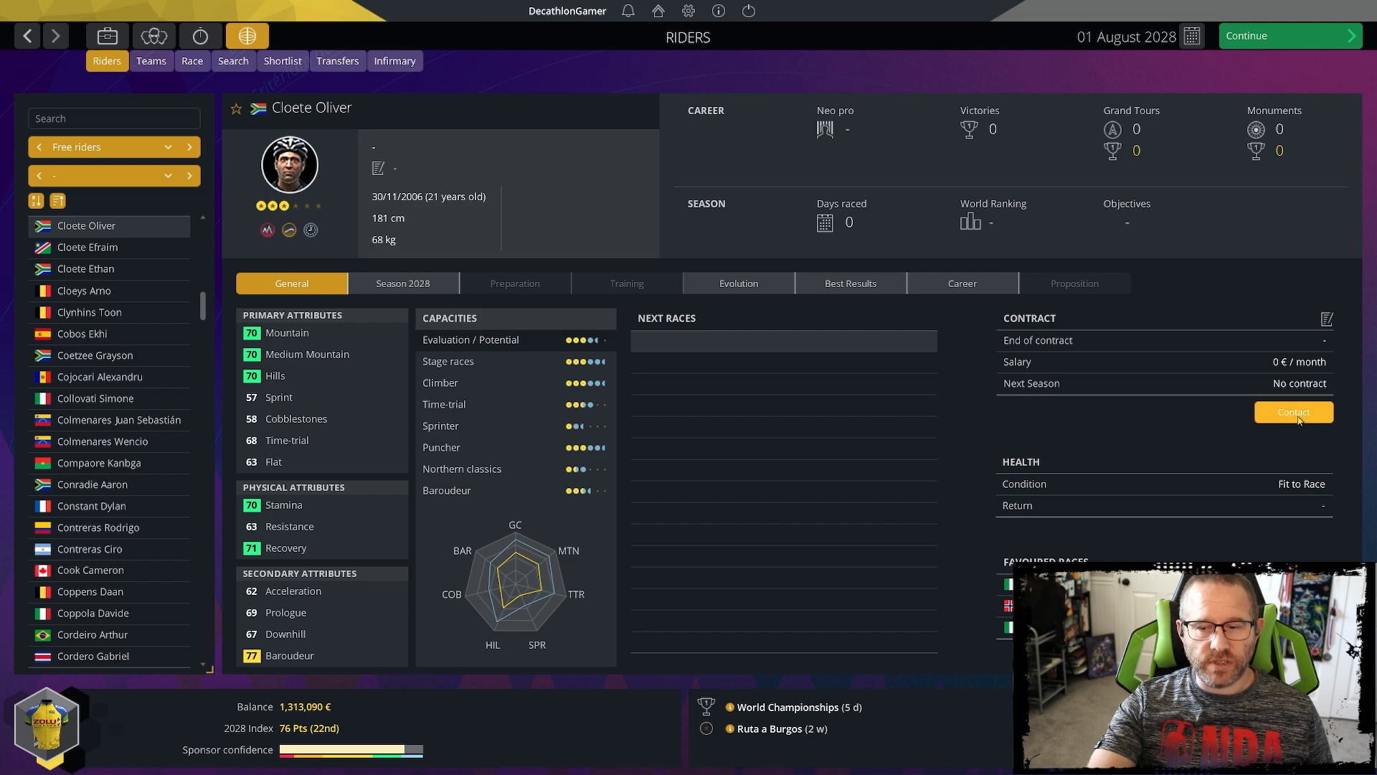
pyautogui.click(1293, 412)
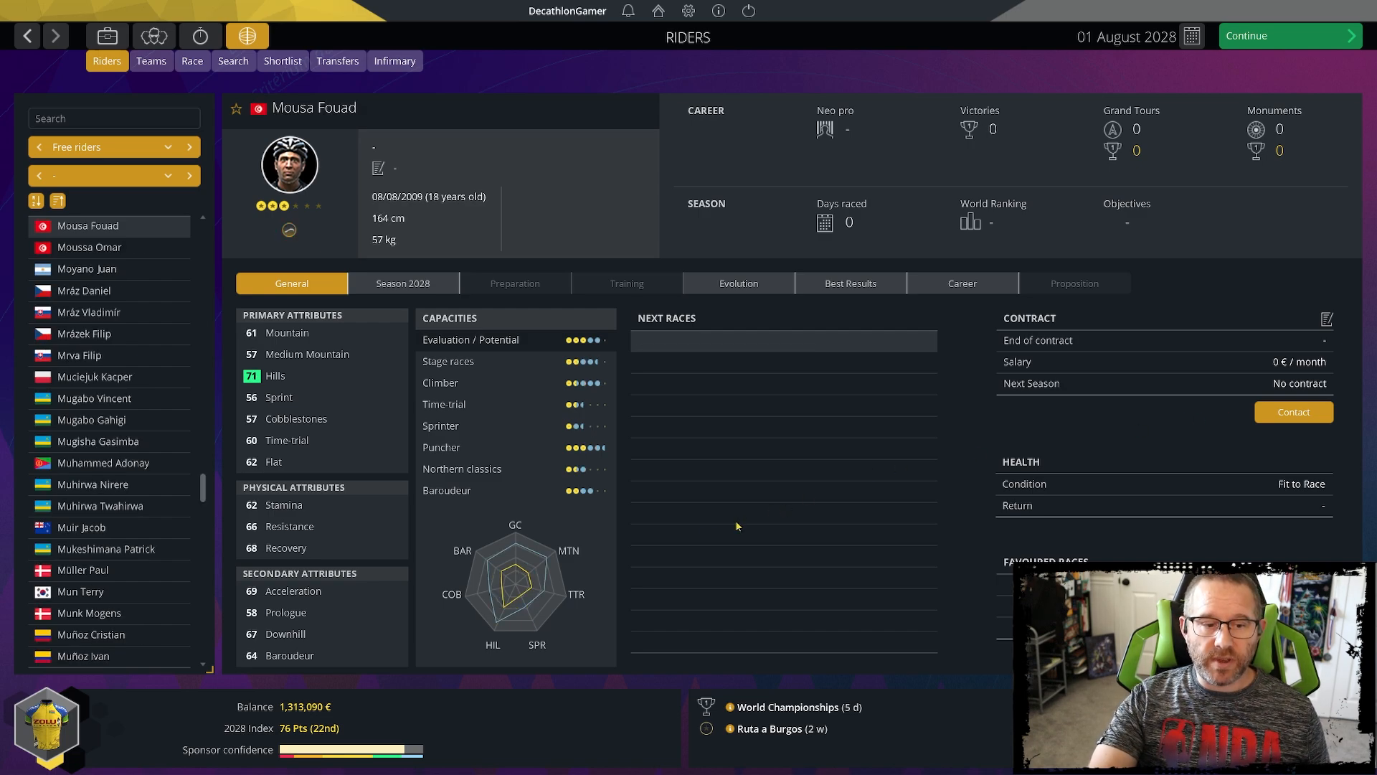
pyautogui.moveTo(499, 619)
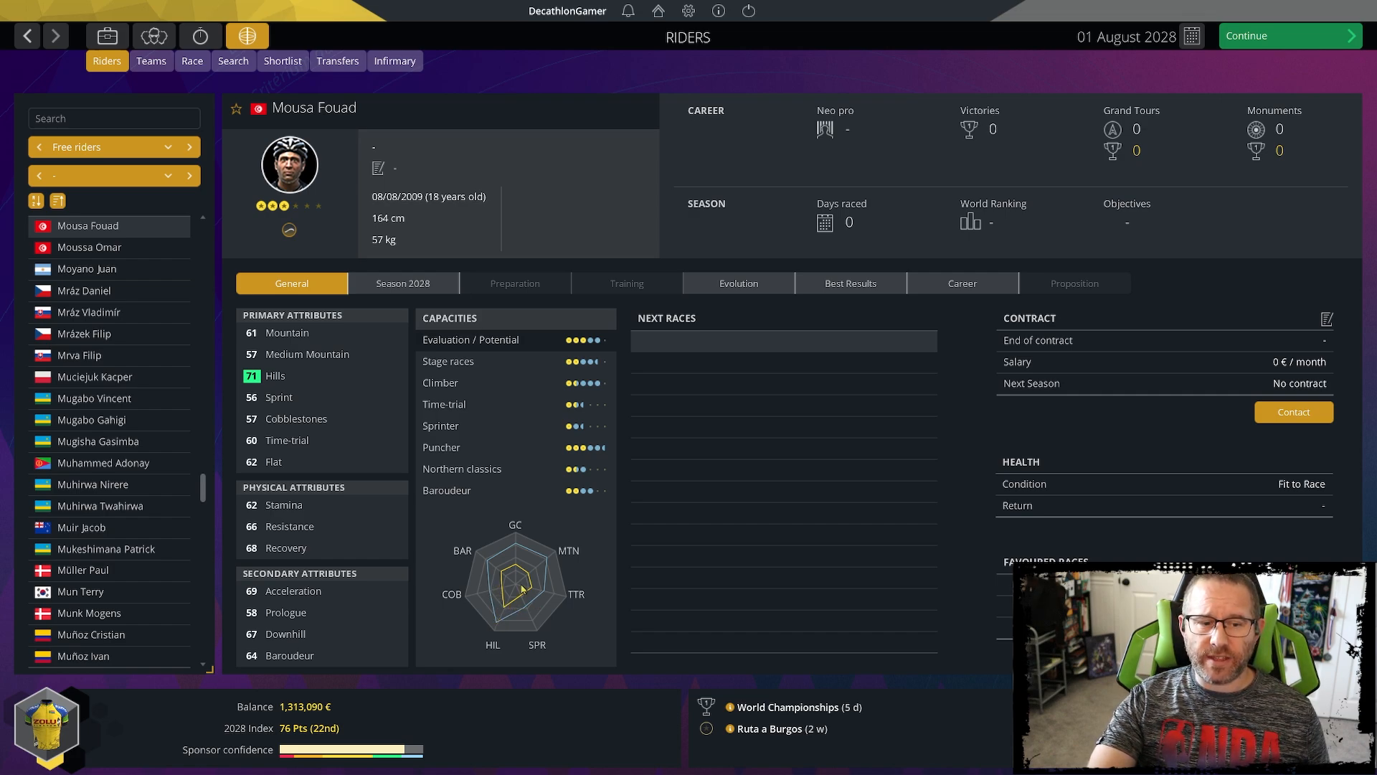
pyautogui.moveTo(562, 605)
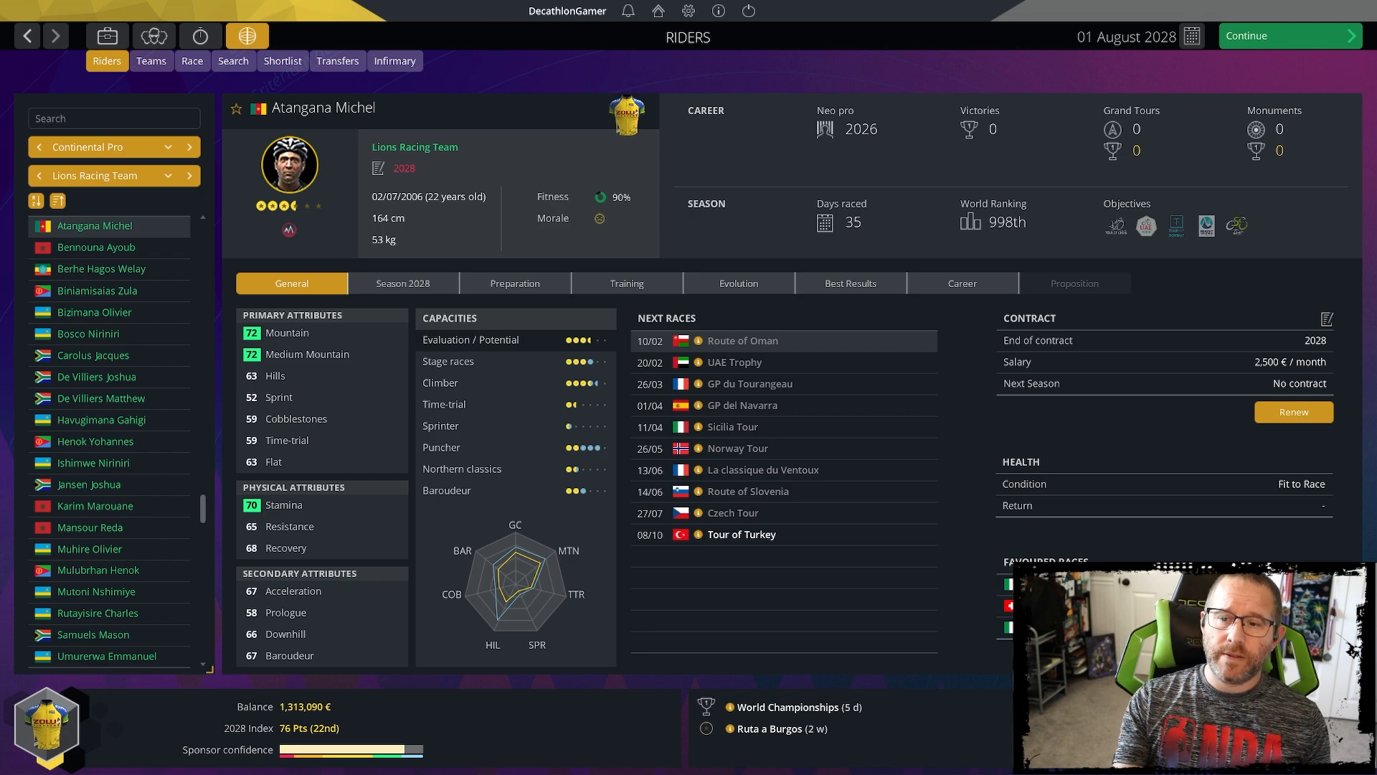
pyautogui.click(101, 247)
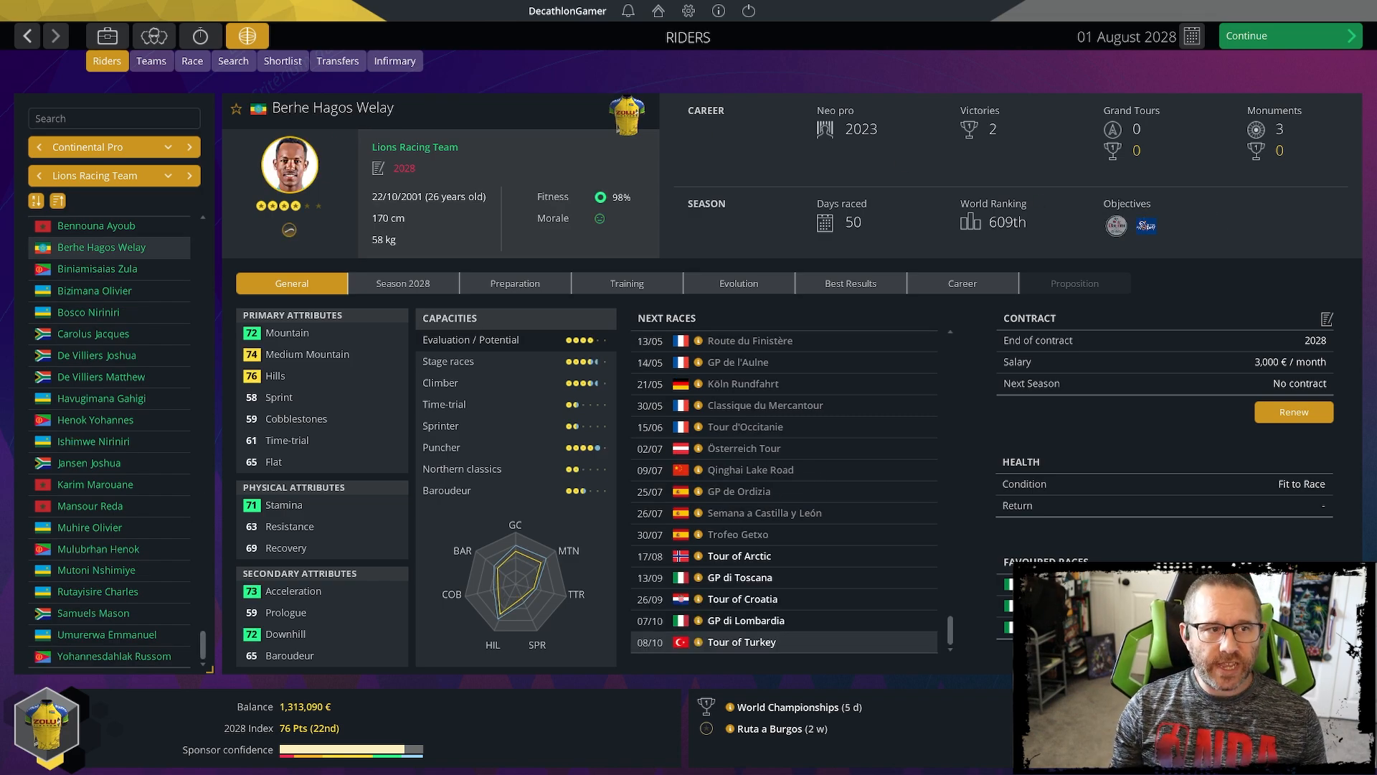
pyautogui.moveTo(764, 52)
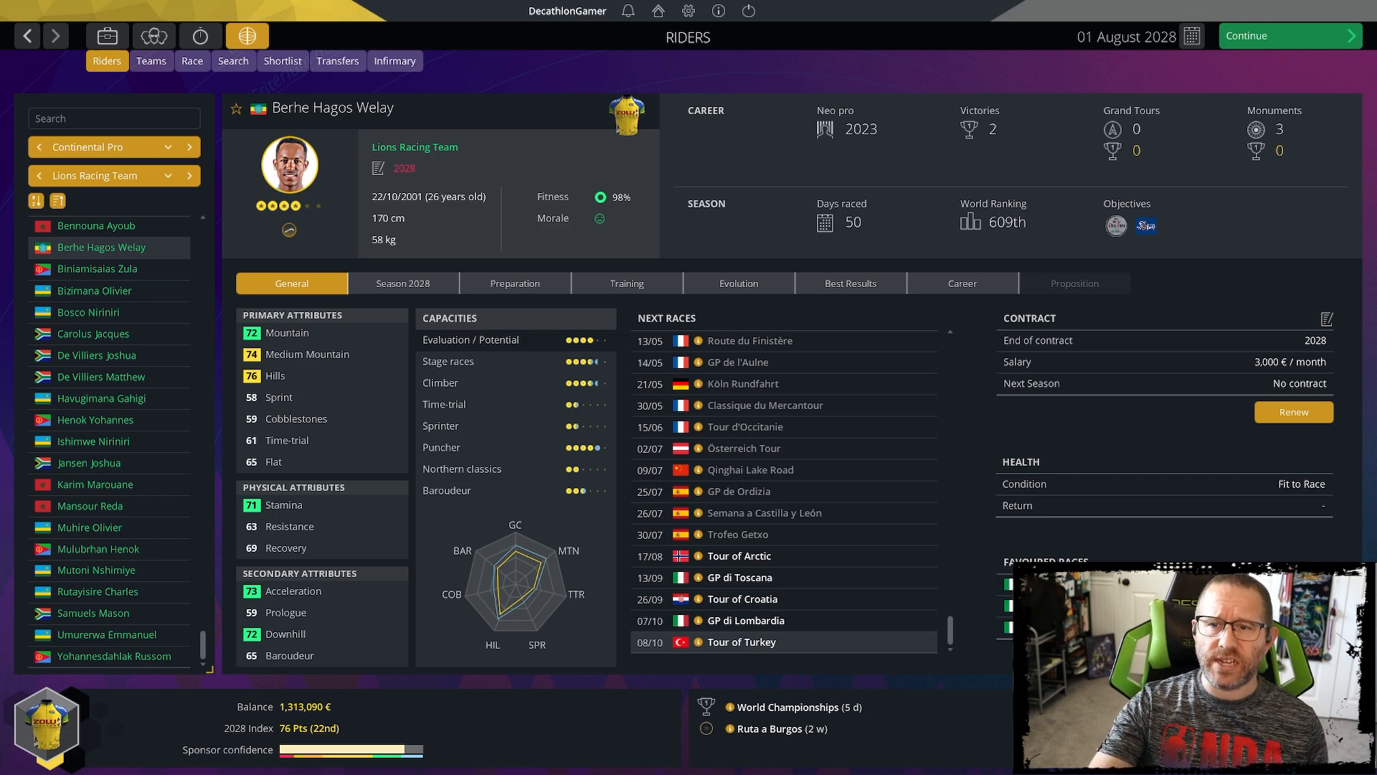
pyautogui.moveTo(847, 308)
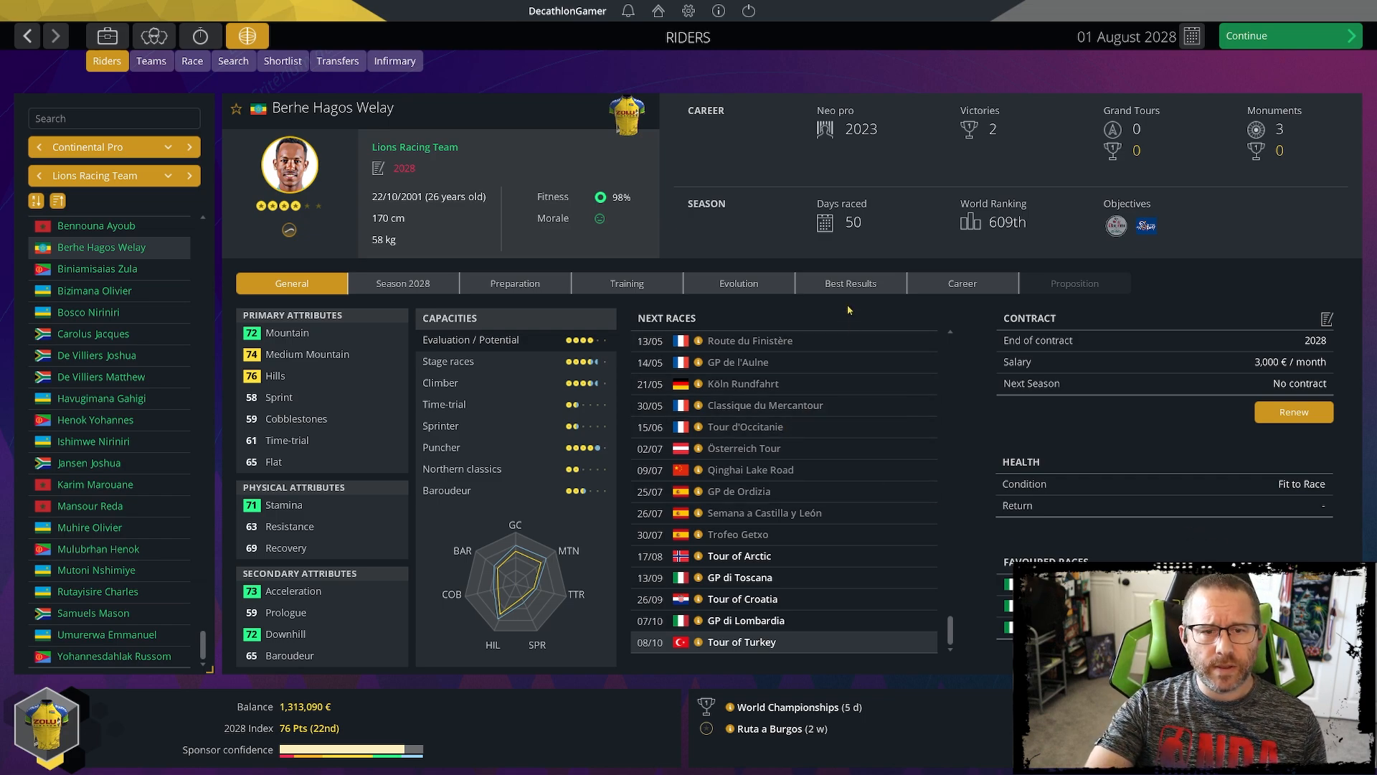
# - Show Berhe Hagos Welay's career history: Team Jayco AlUla 2023–2025, then Lions Racing Team
pyautogui.click(961, 283)
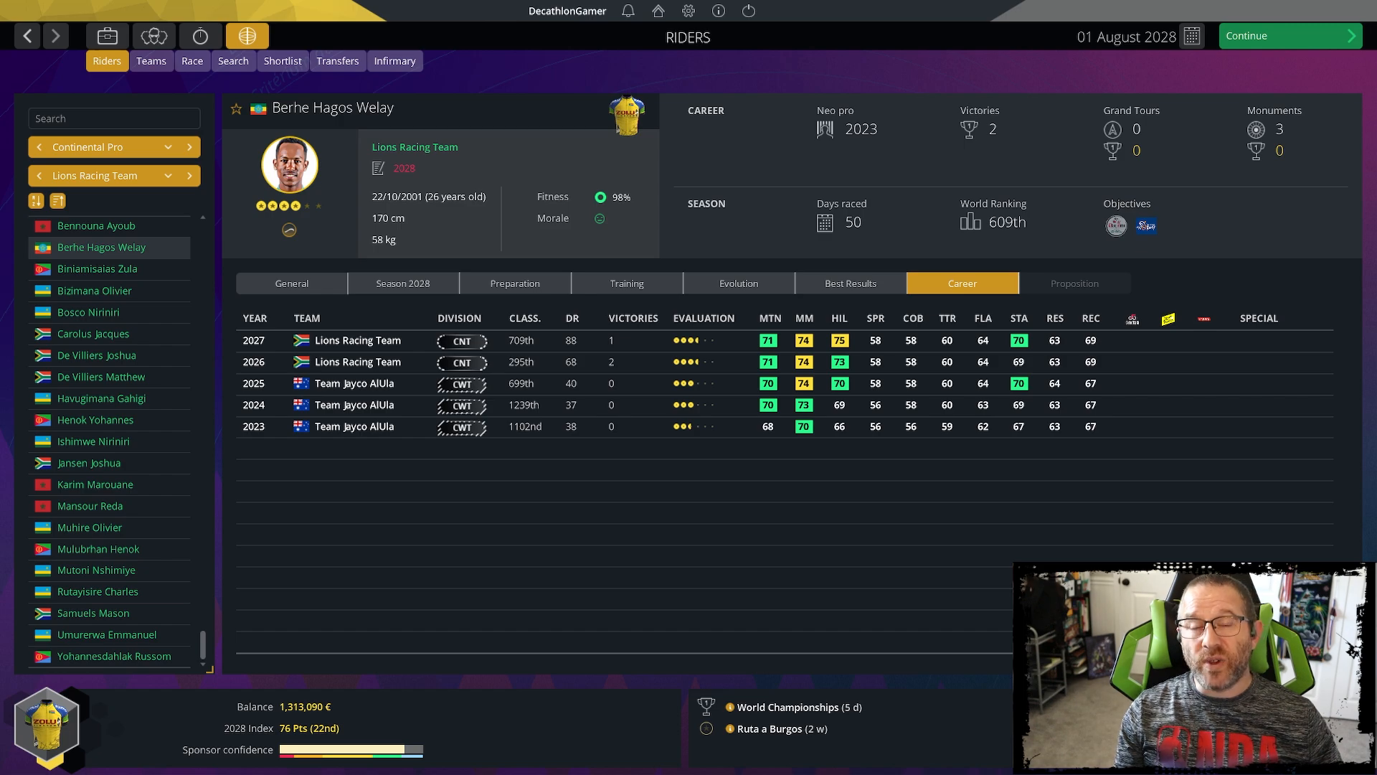
pyautogui.click(95, 293)
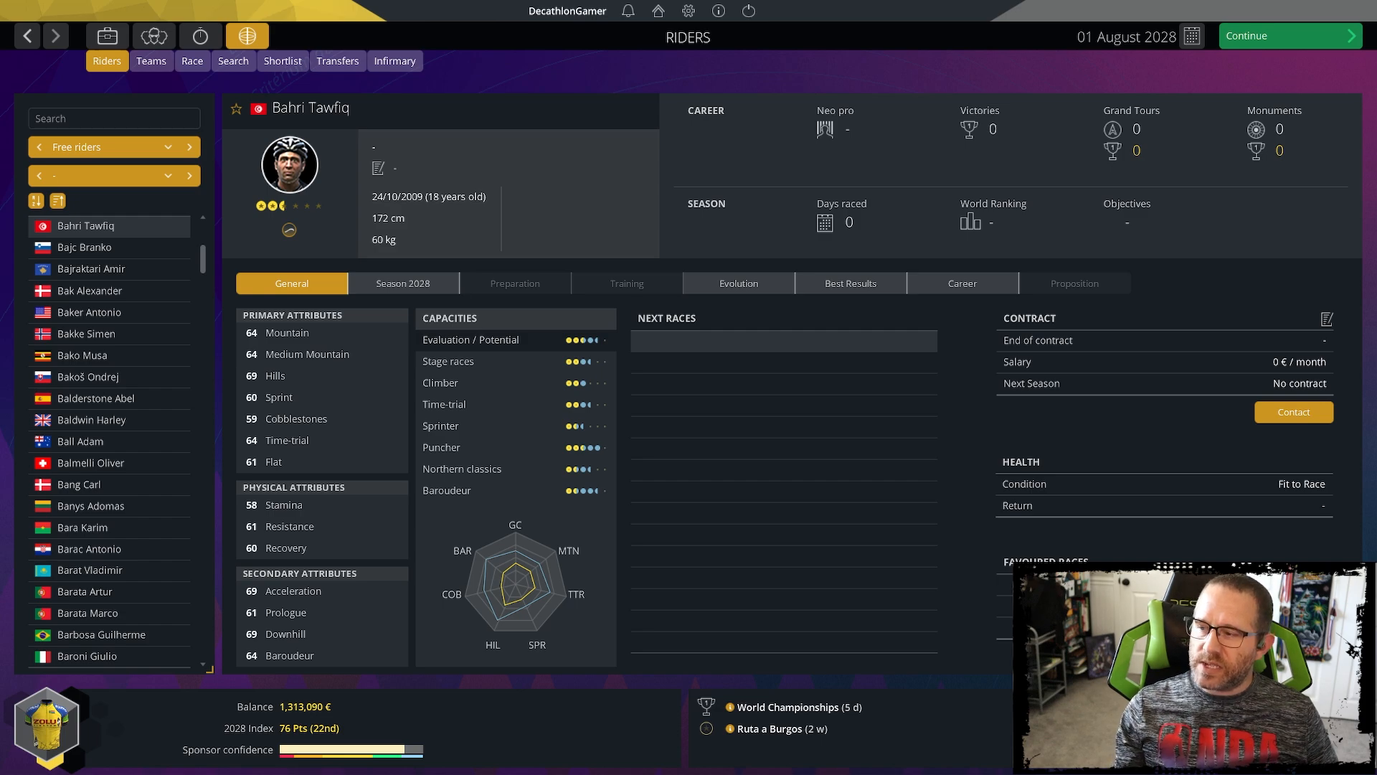
pyautogui.moveTo(1224, 449)
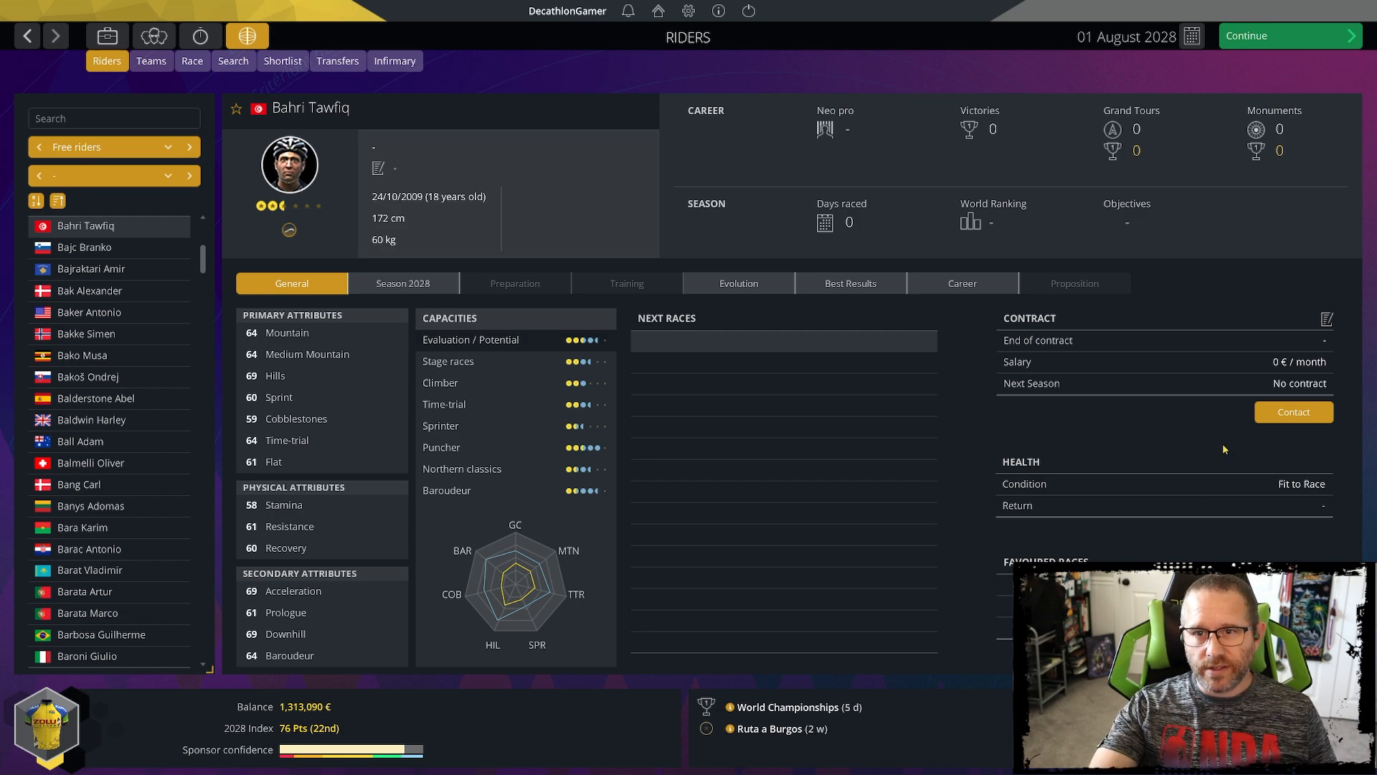
# - Spend 2 points to open talks with Bahri Tawfiq, showing a 2029 draft offer at 2,500 €/month
pyautogui.click(1073, 283)
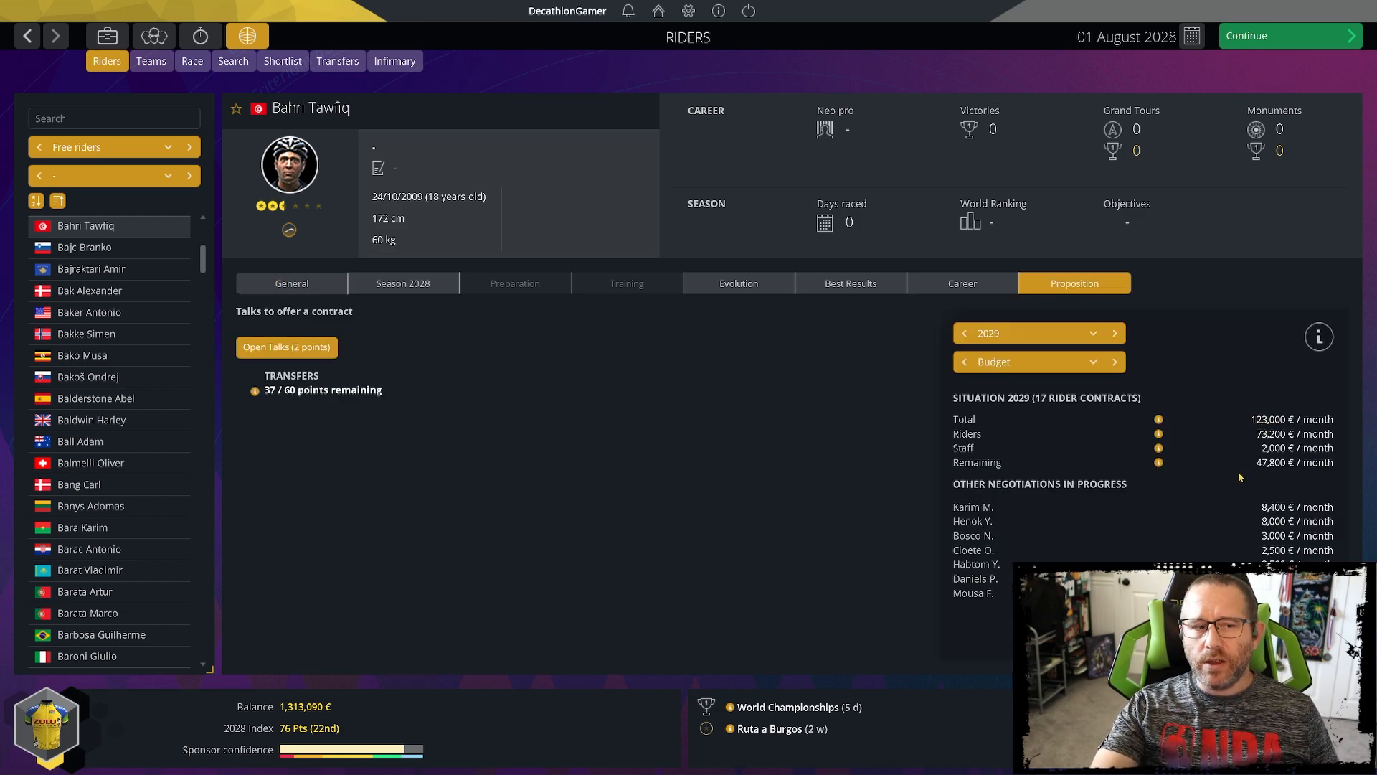
pyautogui.moveTo(835, 488)
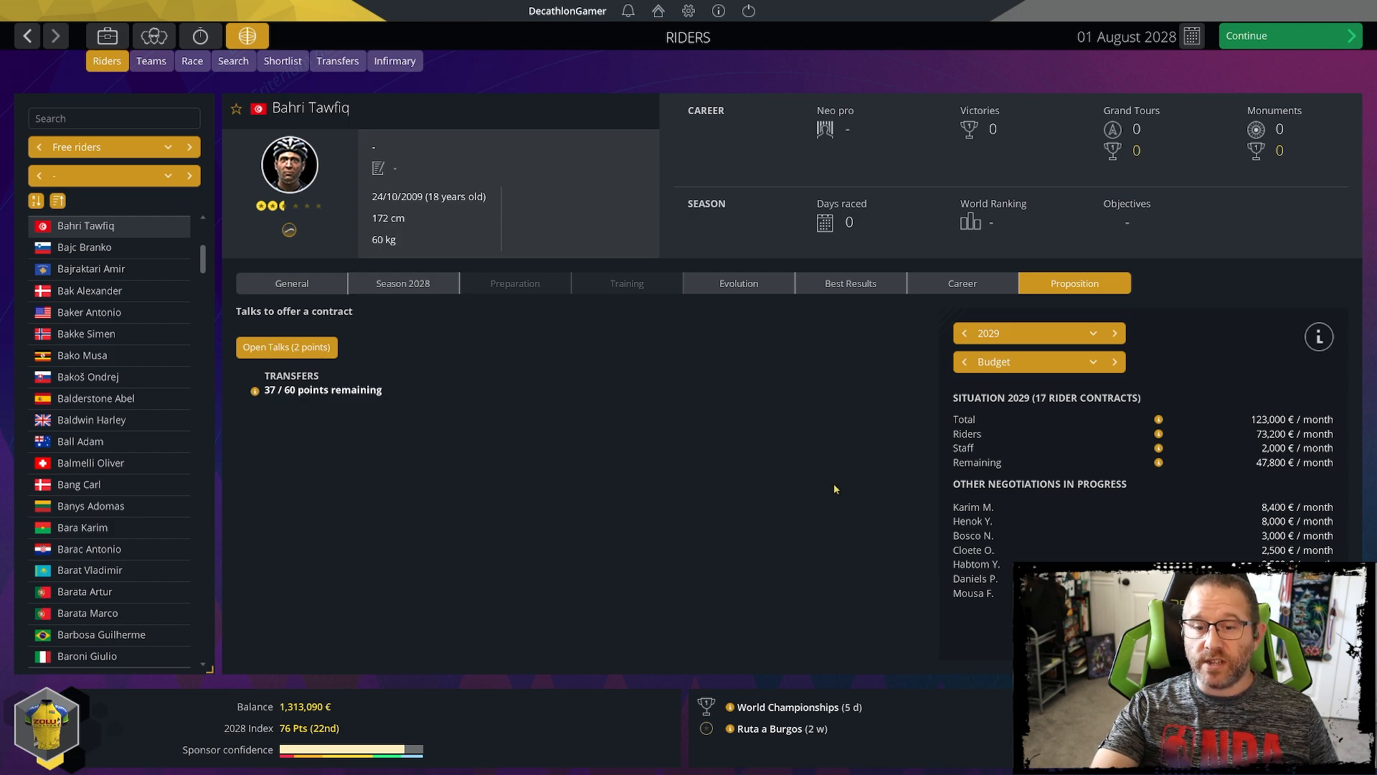
pyautogui.click(285, 347)
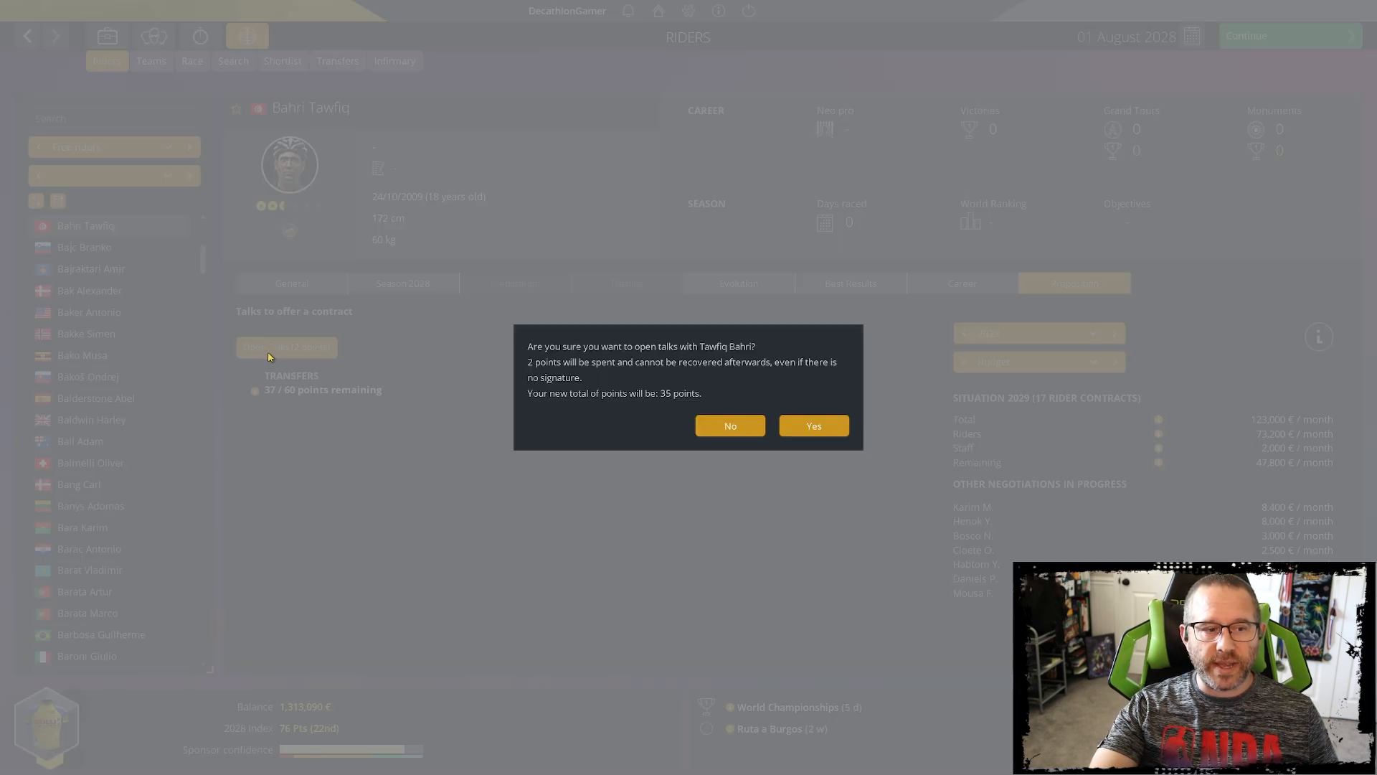
pyautogui.click(812, 425)
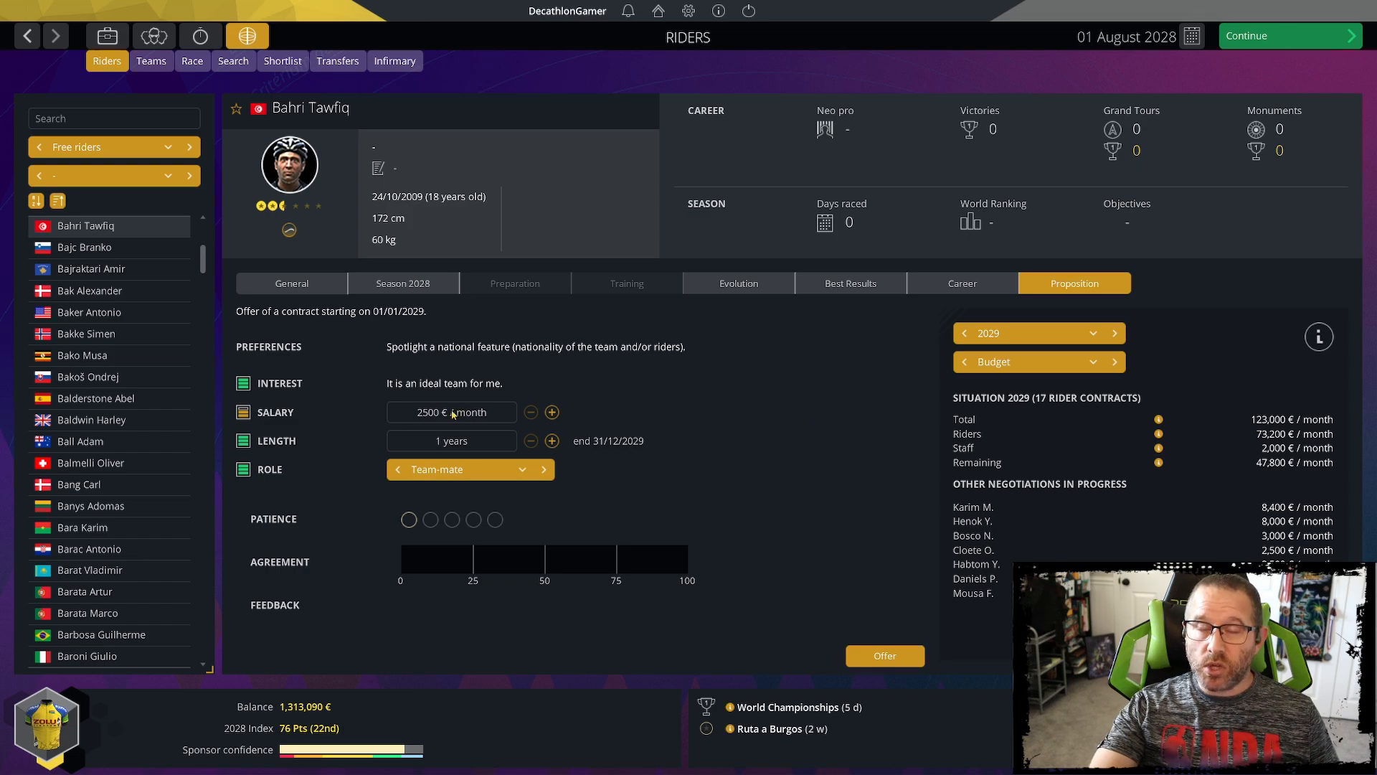
pyautogui.moveTo(776, 520)
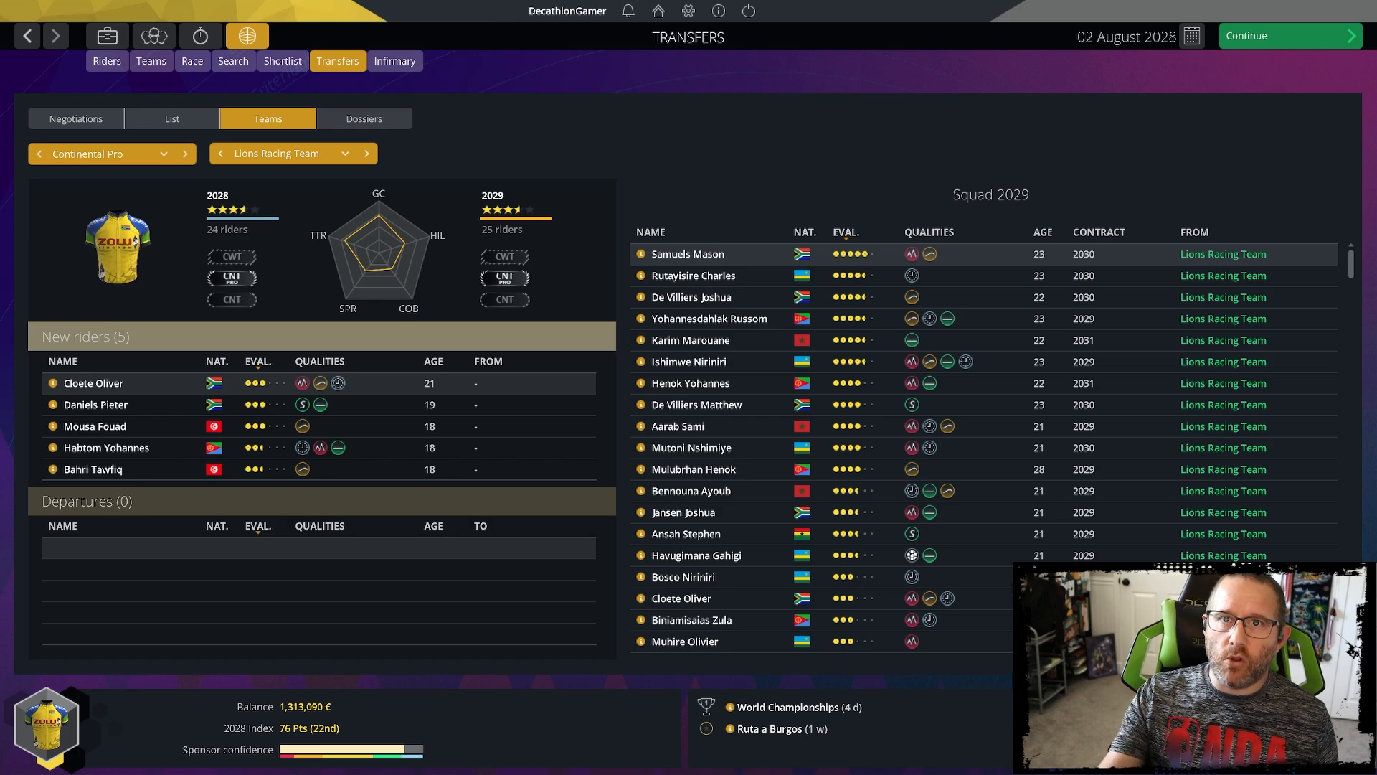
pyautogui.scroll(-3)
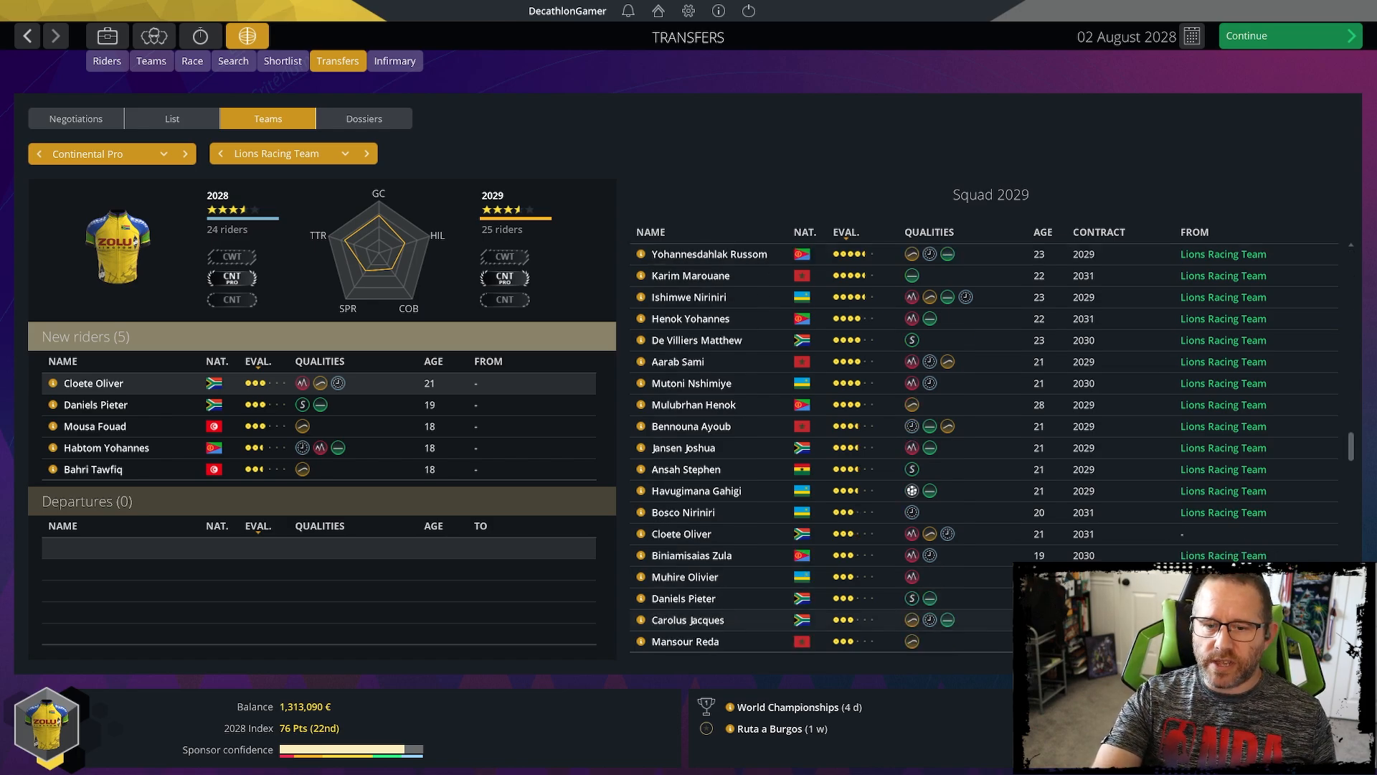
pyautogui.scroll(-3)
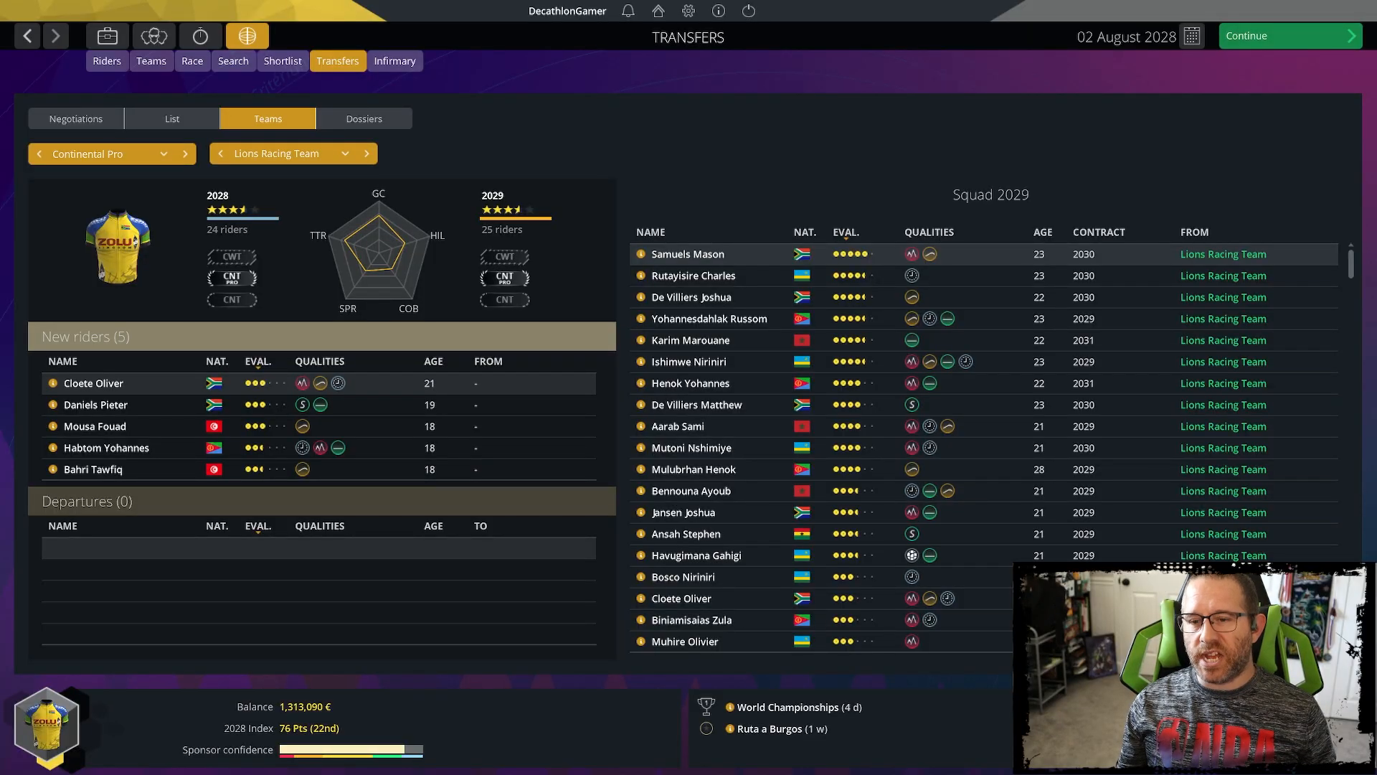
pyautogui.click(1290, 36)
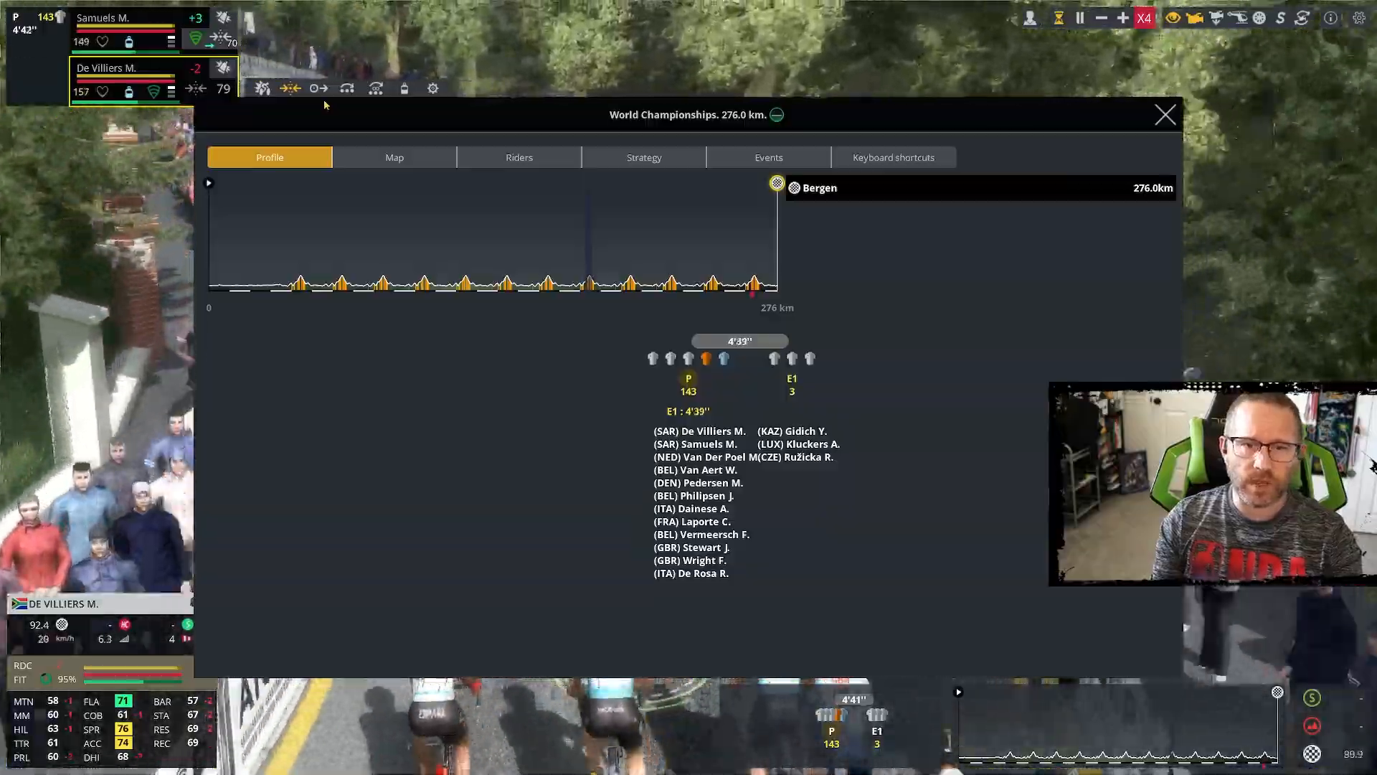
# - Close the World Championships race info window to return to the 3D race view
pyautogui.click(1165, 115)
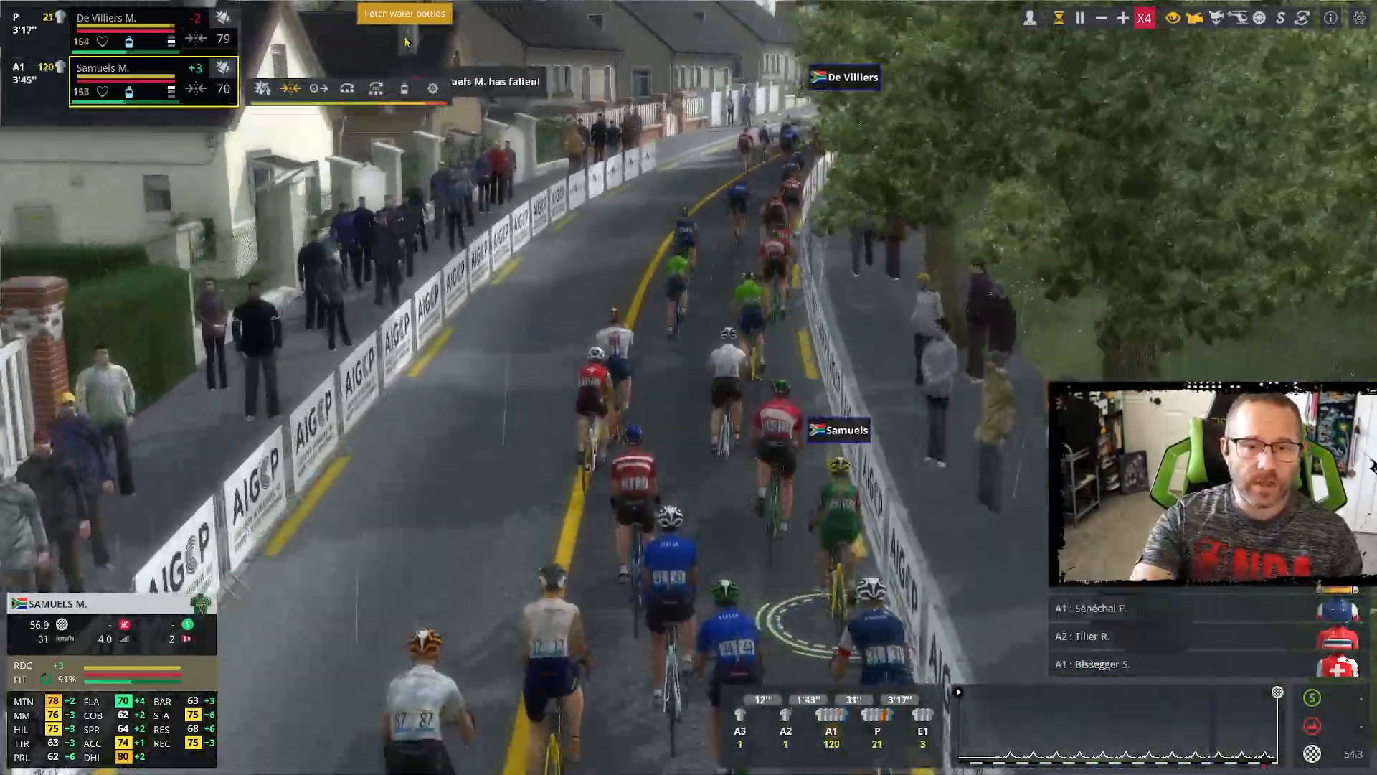
pyautogui.click(1144, 17)
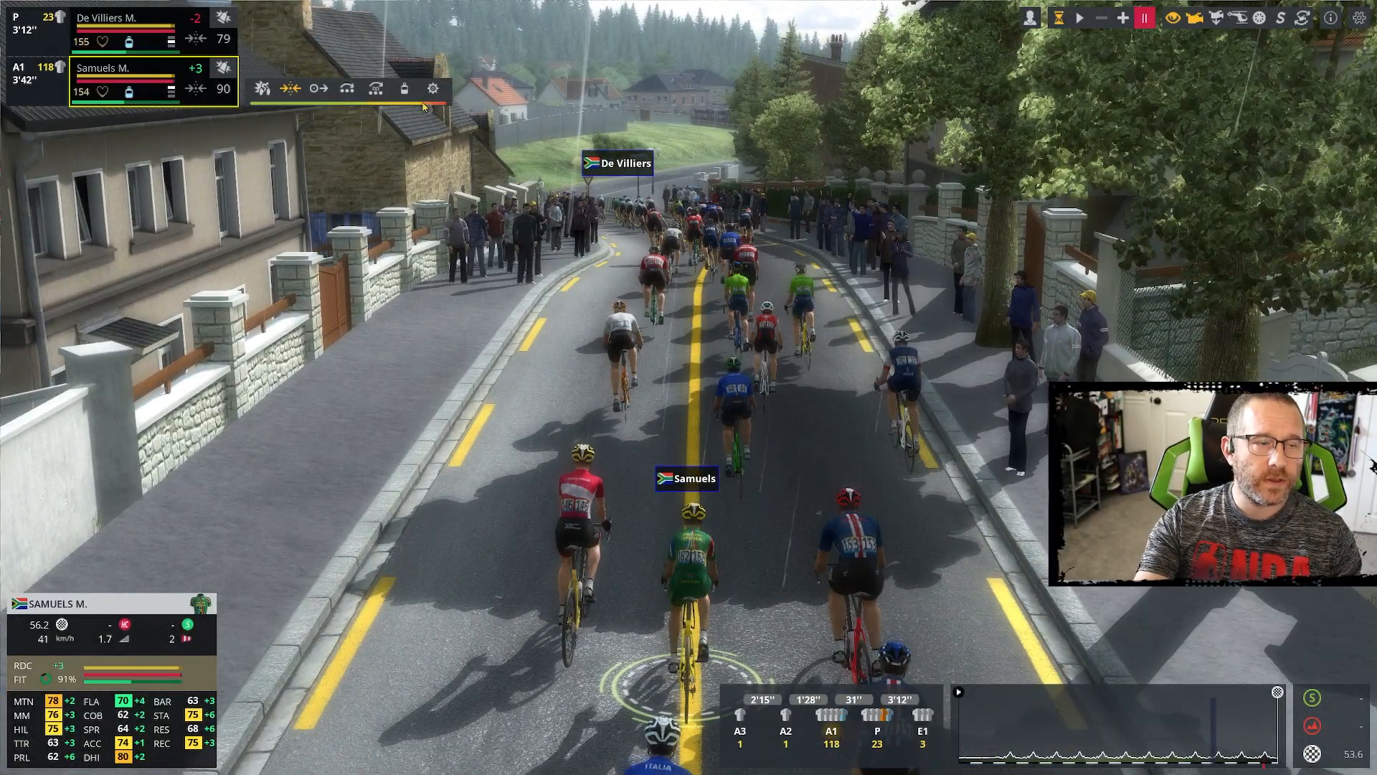
pyautogui.click(1122, 17)
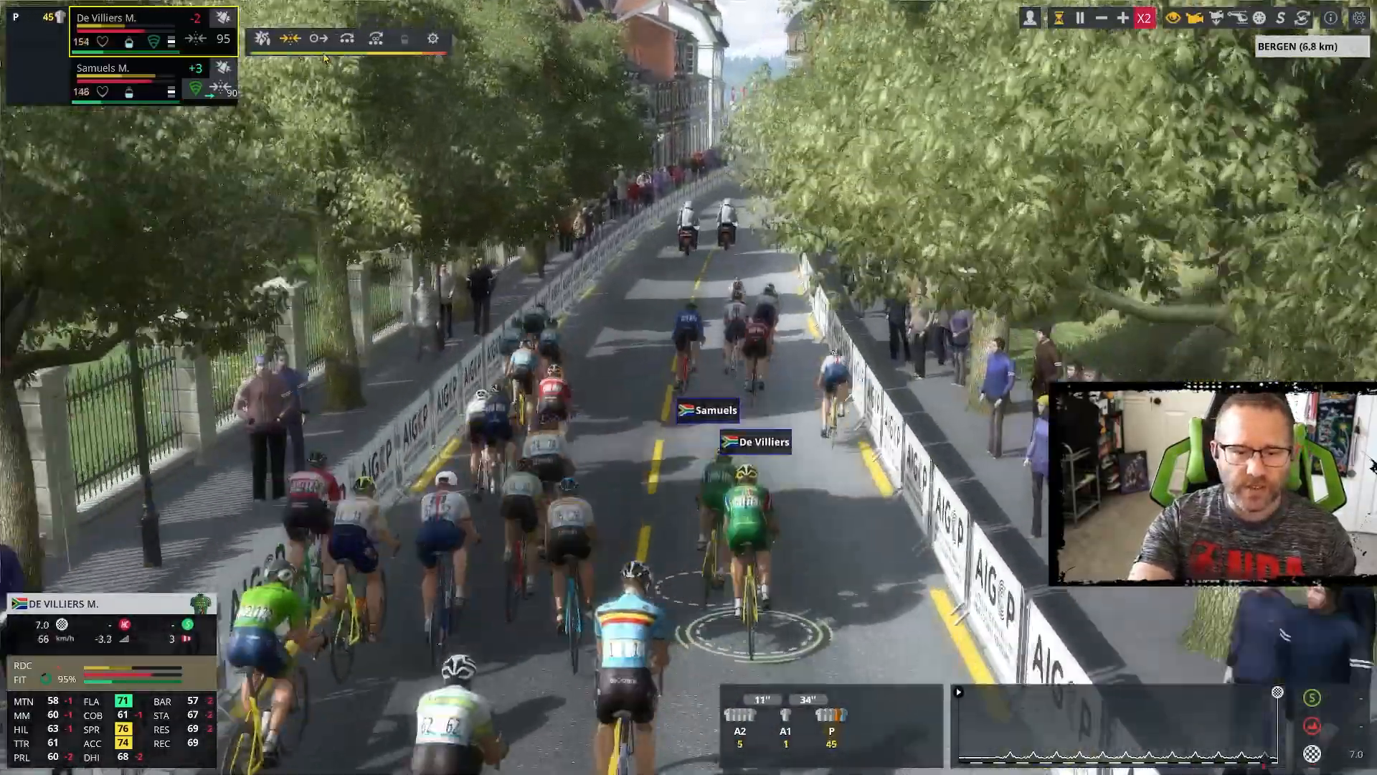
pyautogui.click(1143, 17)
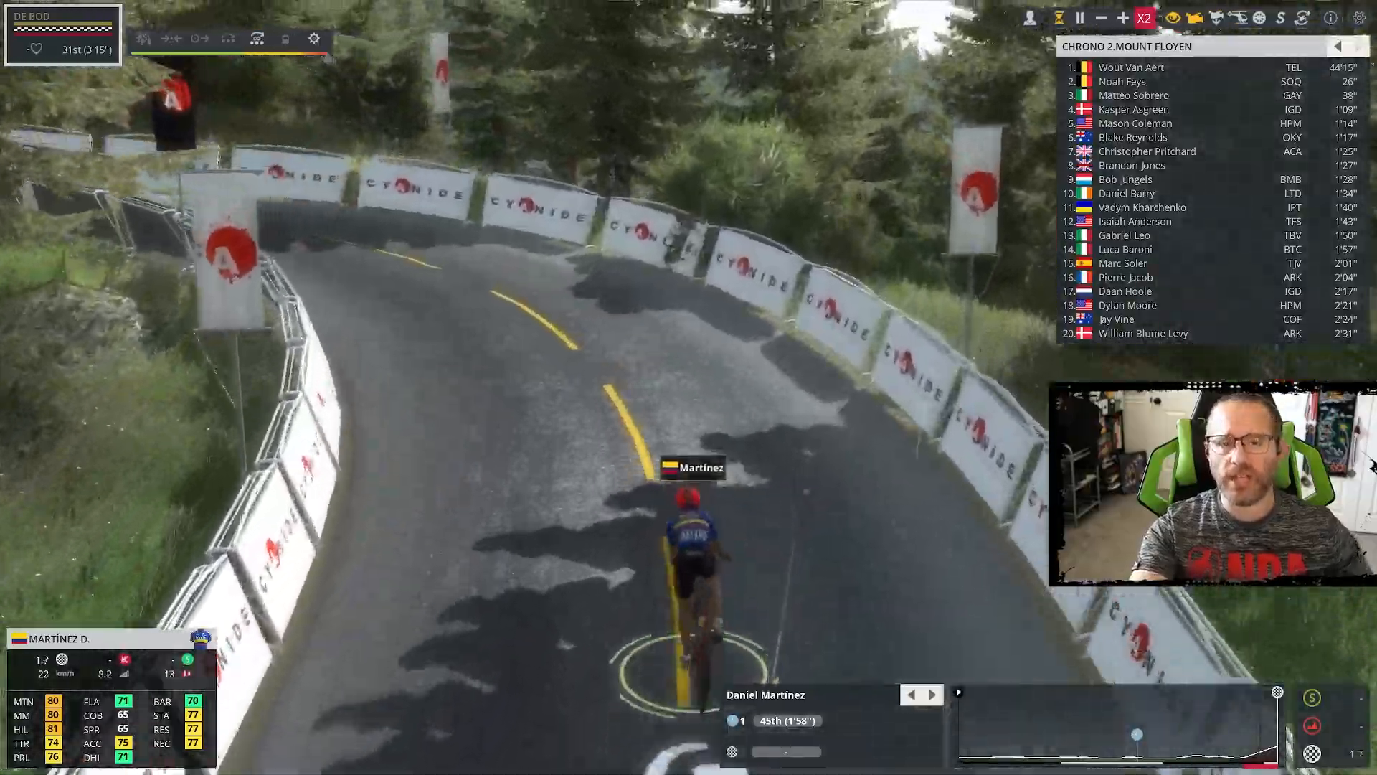
# - Skip to the end of the ITT, where Wout Van Aert wins ahead of Evenepoel and Feys
pyautogui.click(1143, 17)
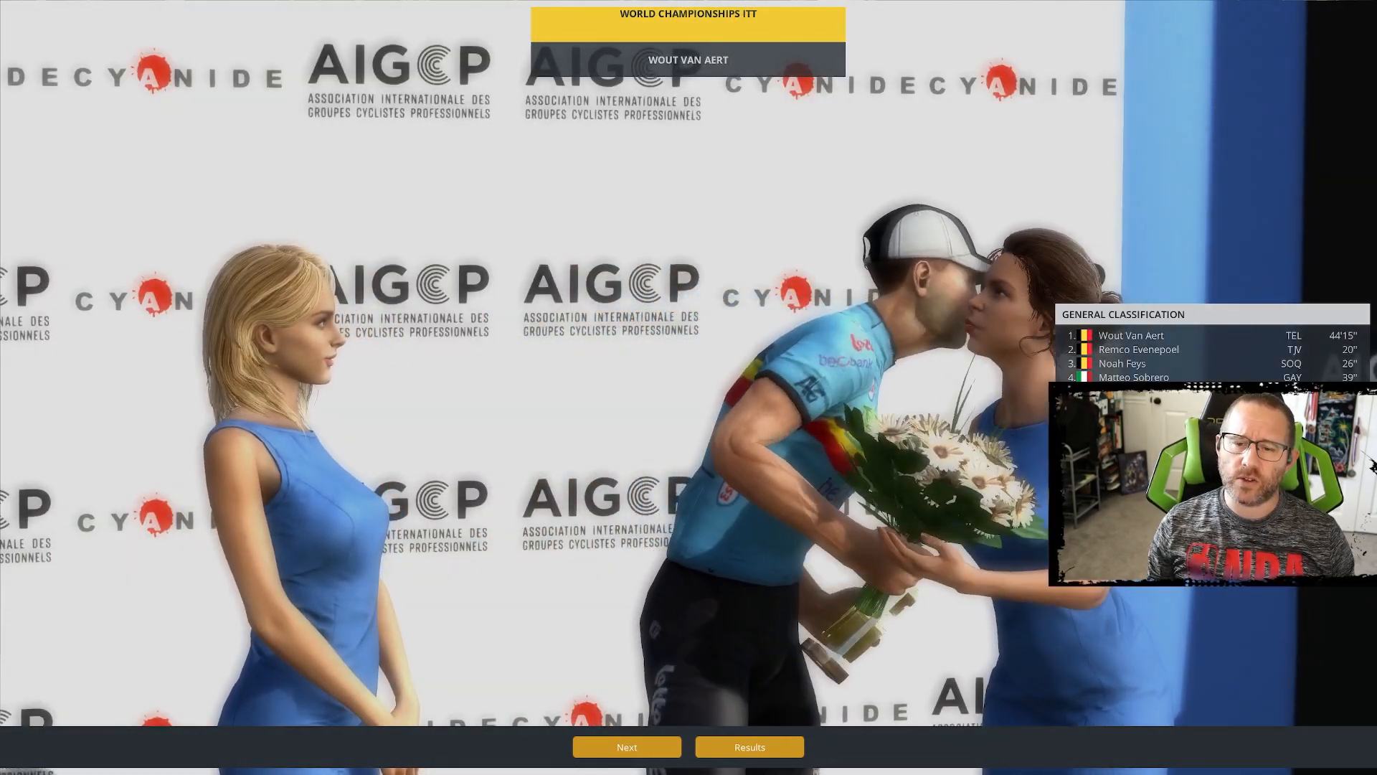
# - Step through the podium presentations and show the ITT results table headed by Van Aert
pyautogui.click(626, 746)
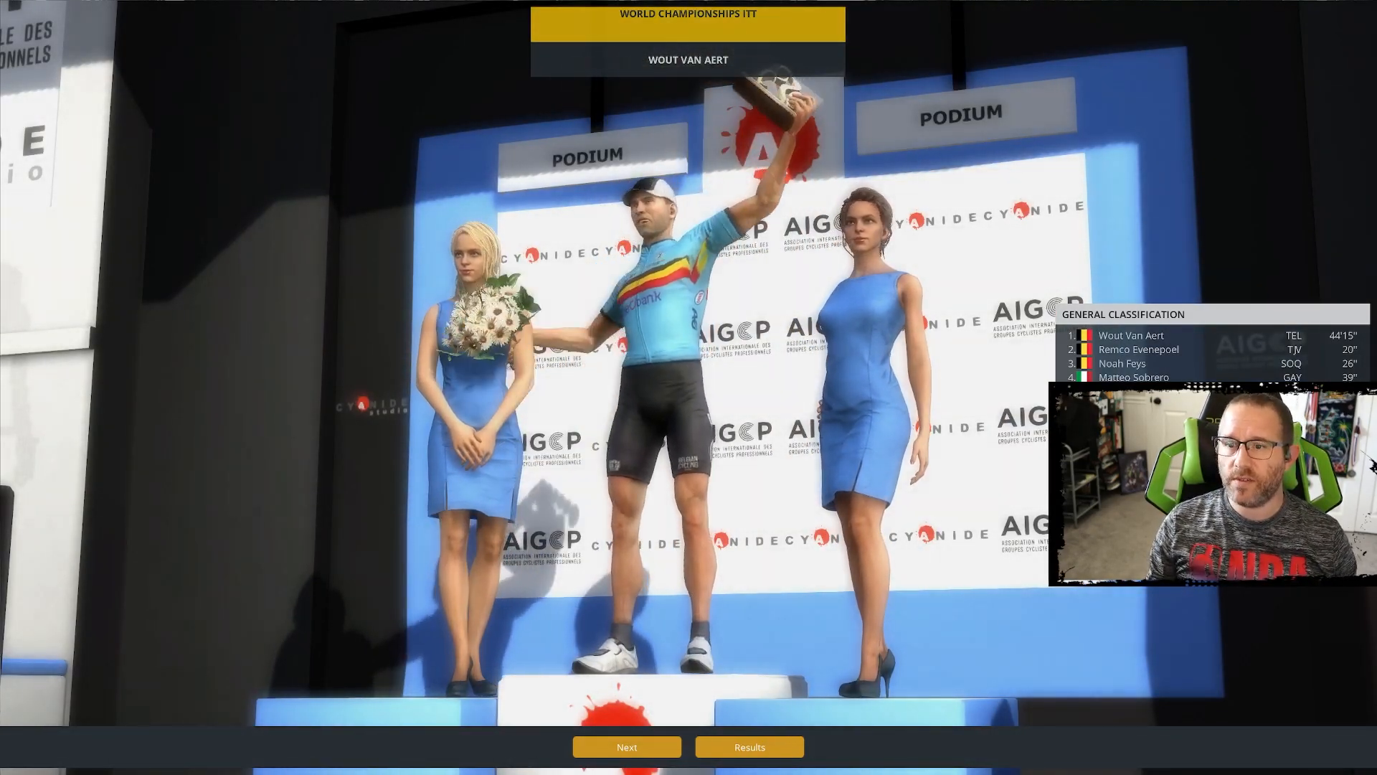
pyautogui.click(627, 746)
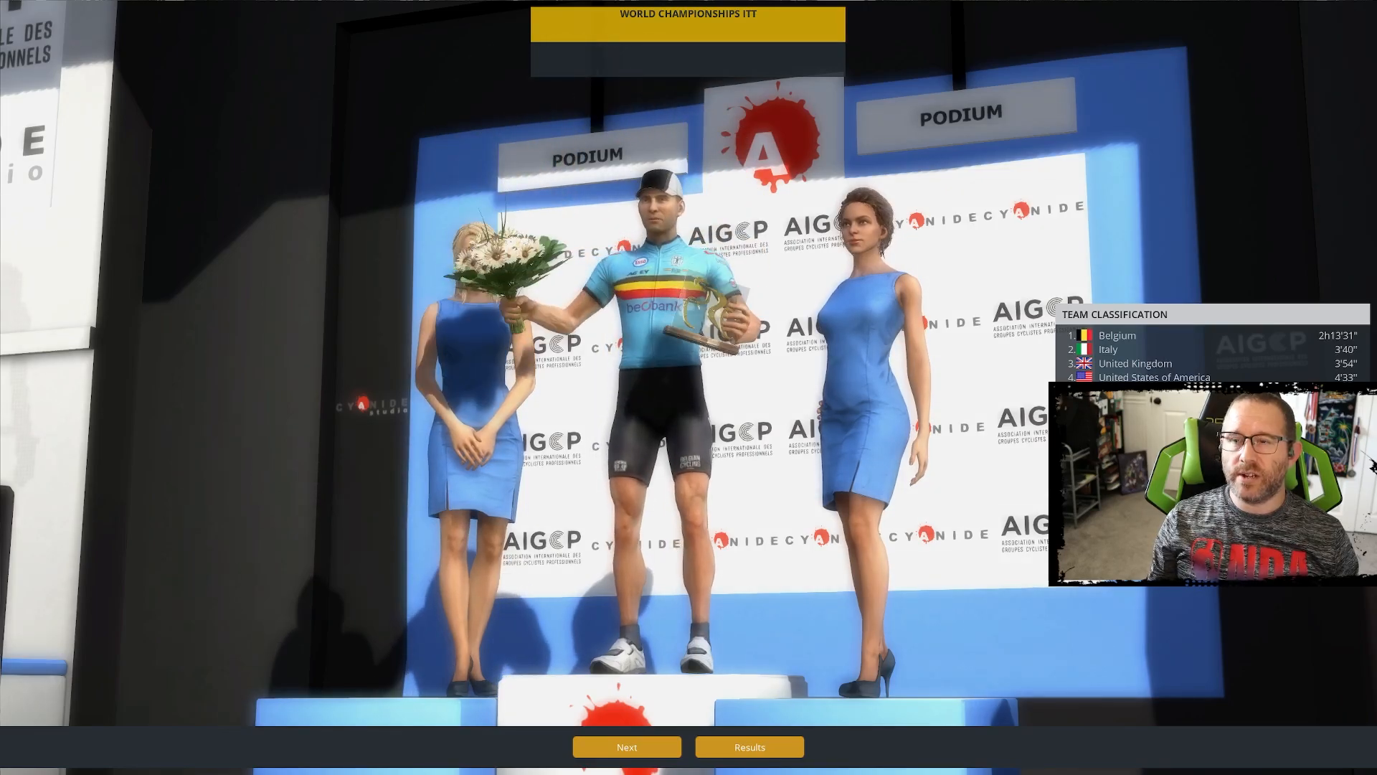
pyautogui.click(747, 746)
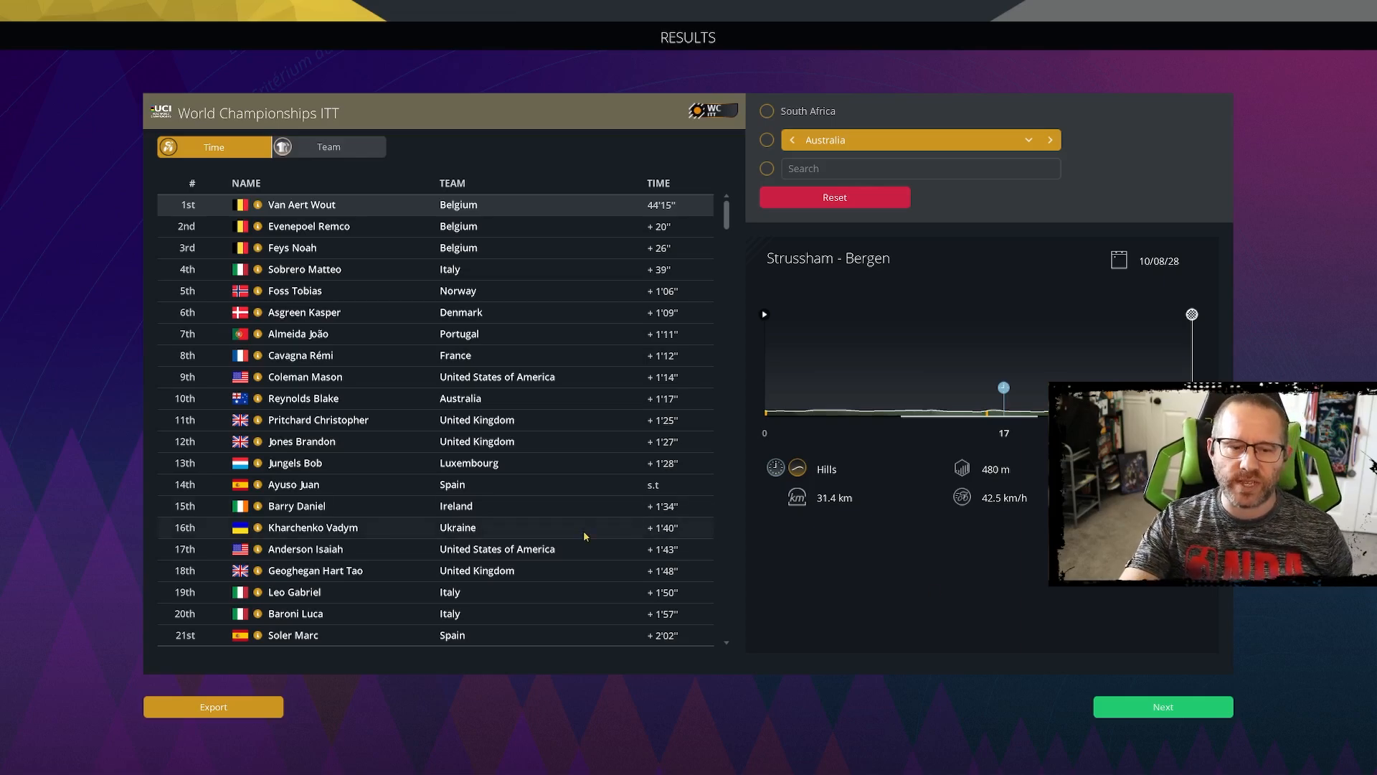
pyautogui.scroll(-3)
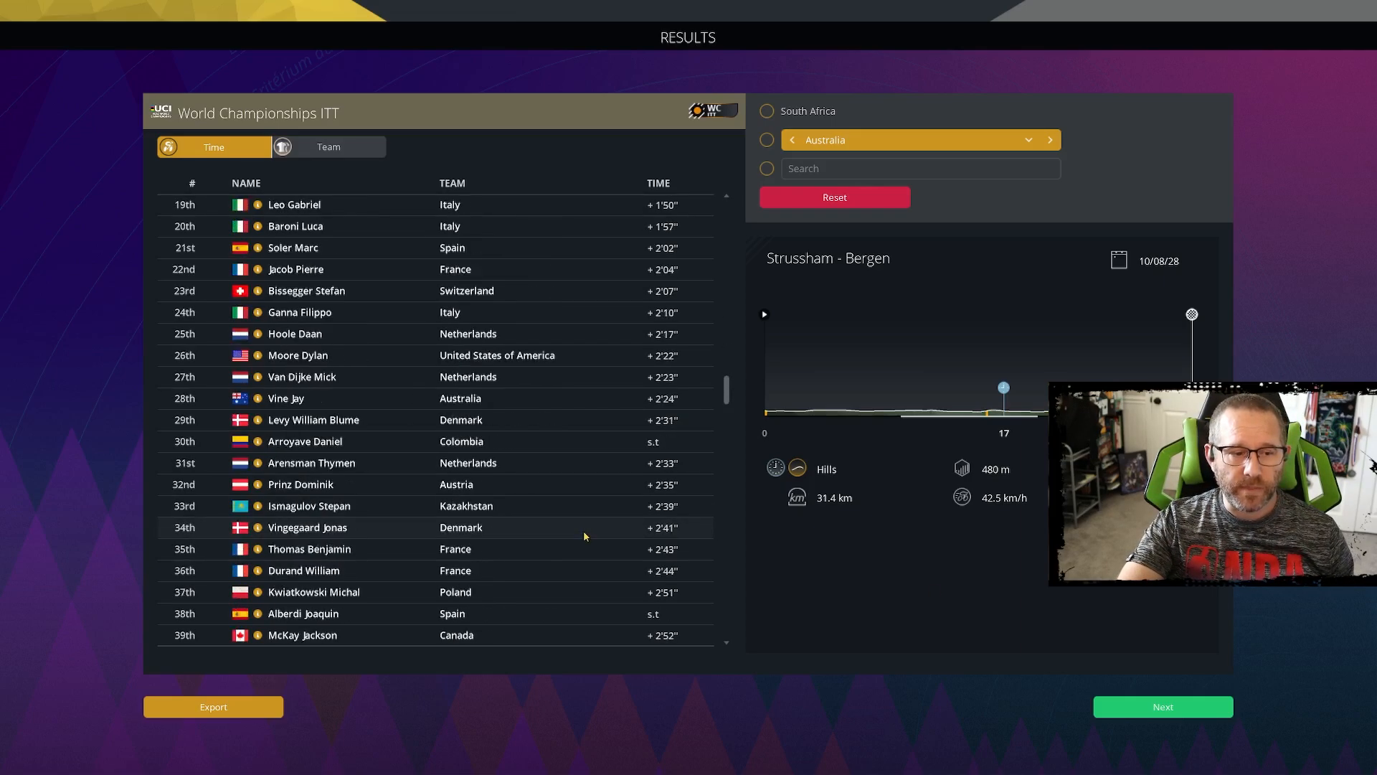
pyautogui.scroll(-3)
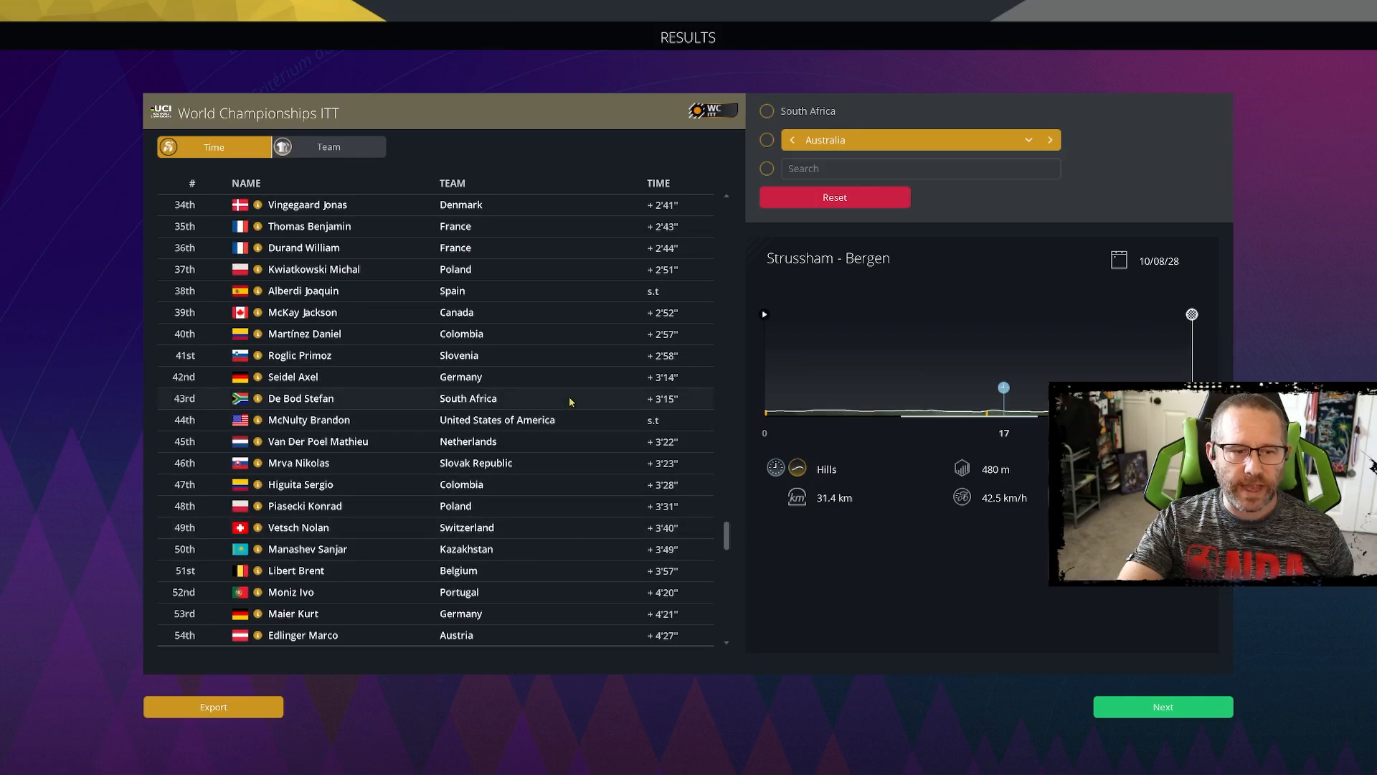
pyautogui.moveTo(602, 404)
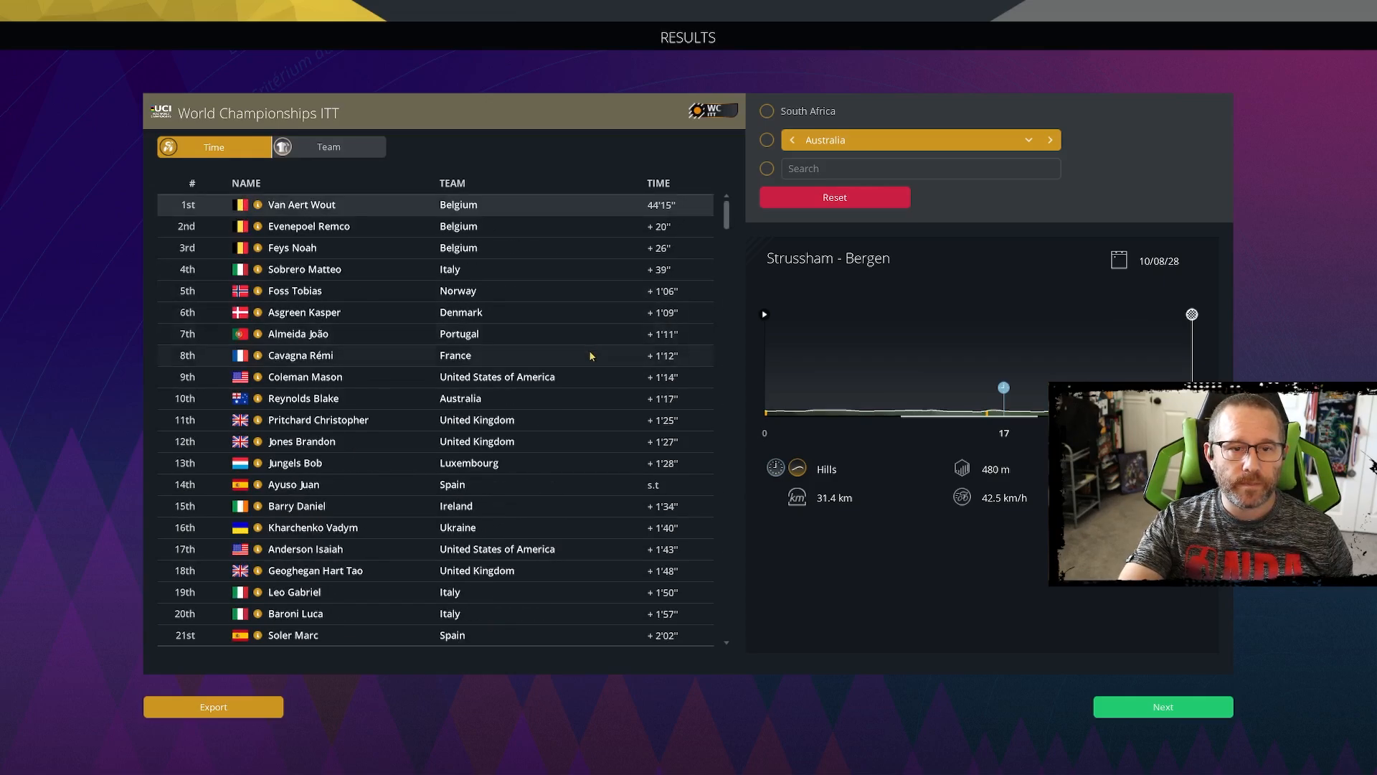
pyautogui.moveTo(1247, 640)
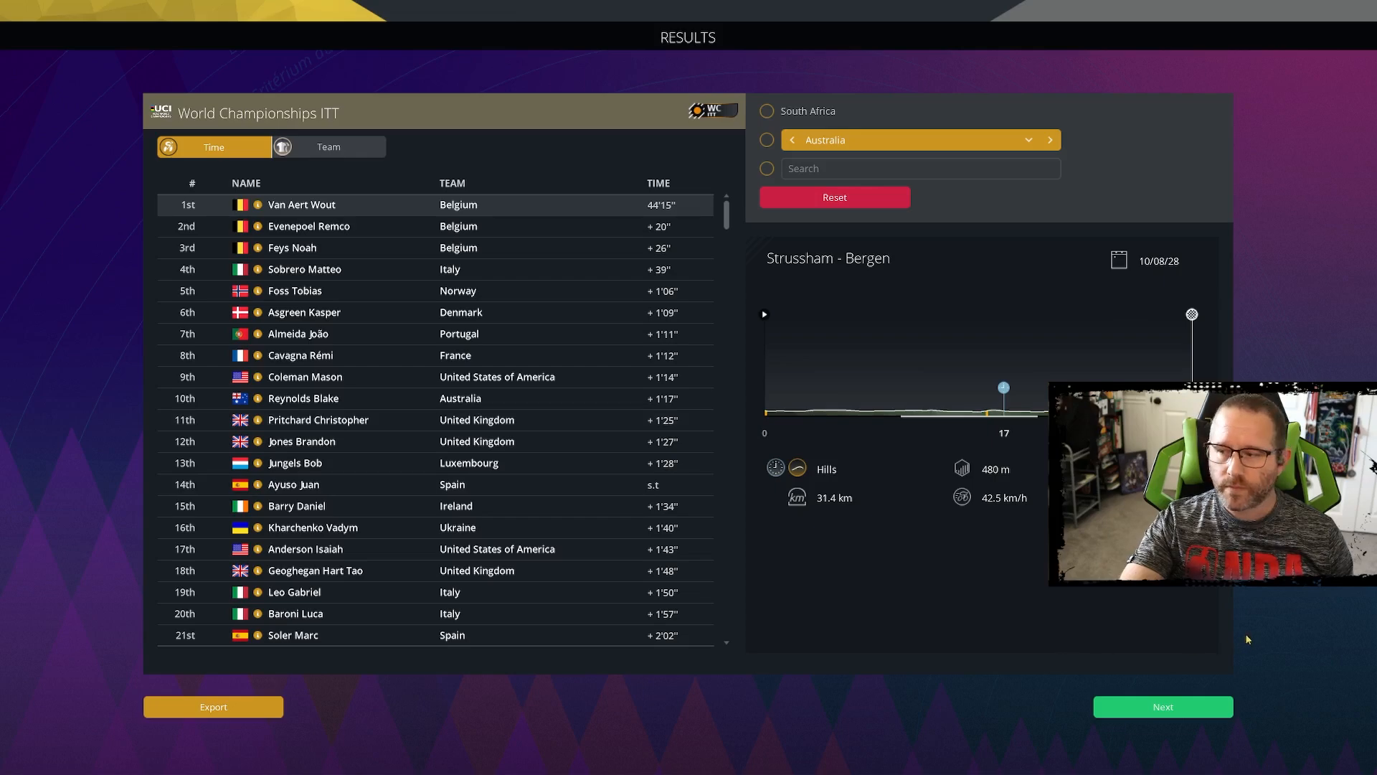